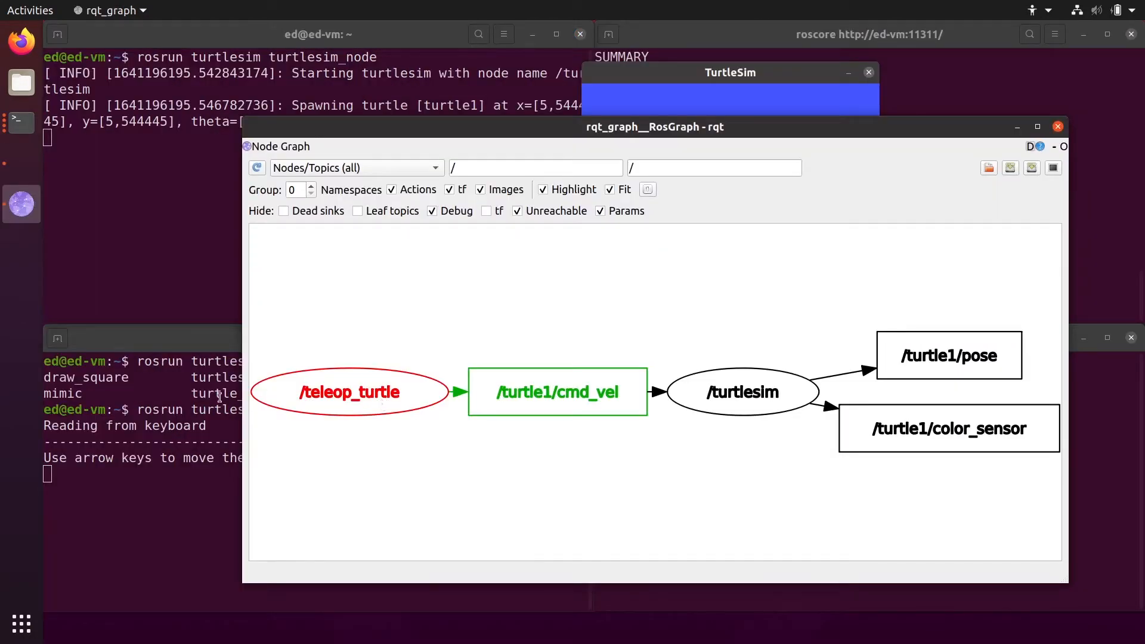
{"action": "mouse_move", "coordinate": [333, 396]}
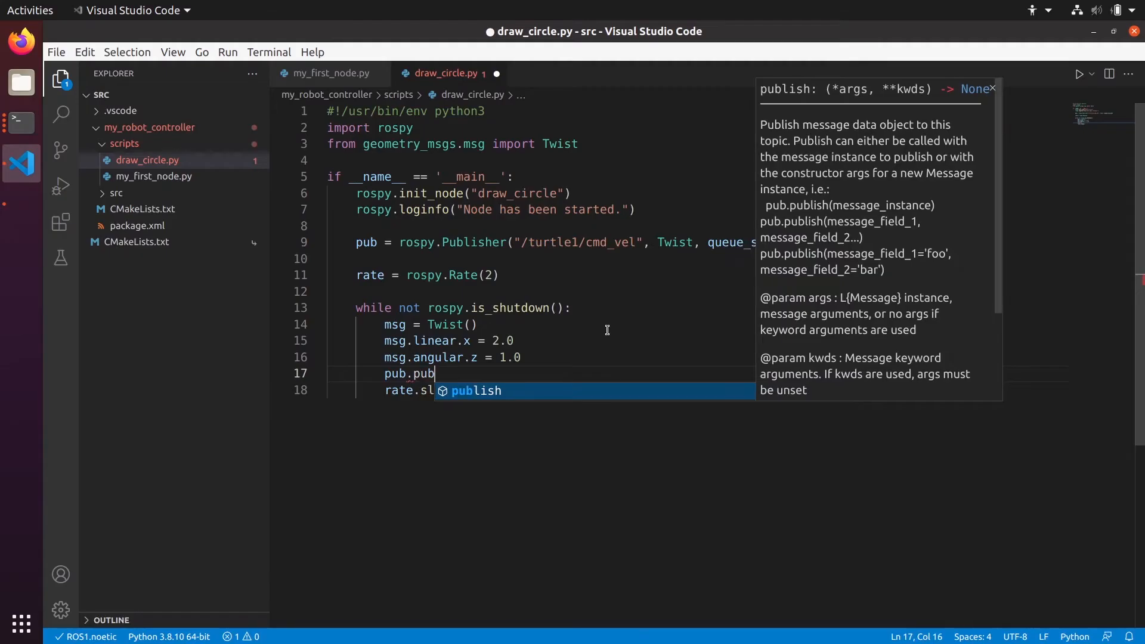
Finish the publish(msg) completion in the editor before closing the work windows.
{"action": "key", "text": "Tab"}
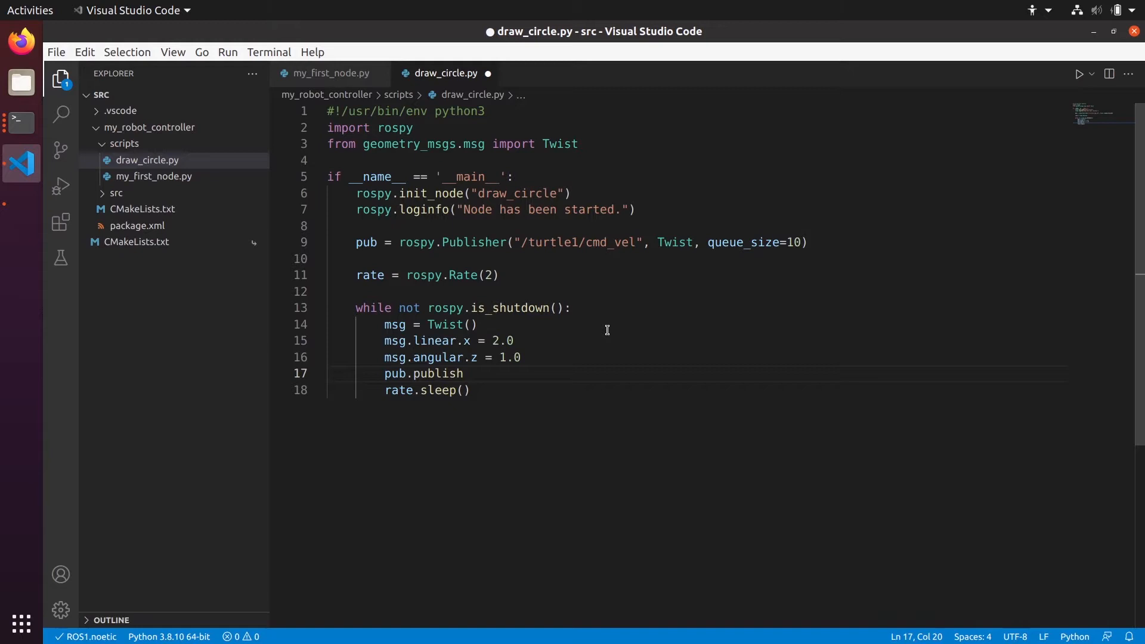
{"action": "type", "text": "(msg"}
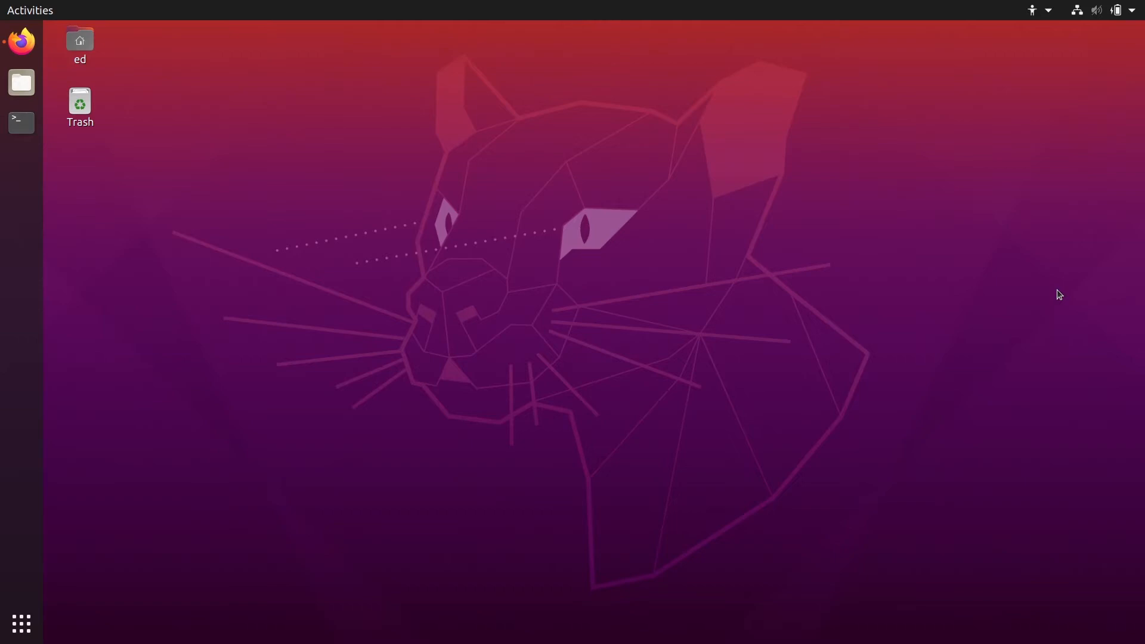
{"action": "mouse_move", "coordinate": [388, 198]}
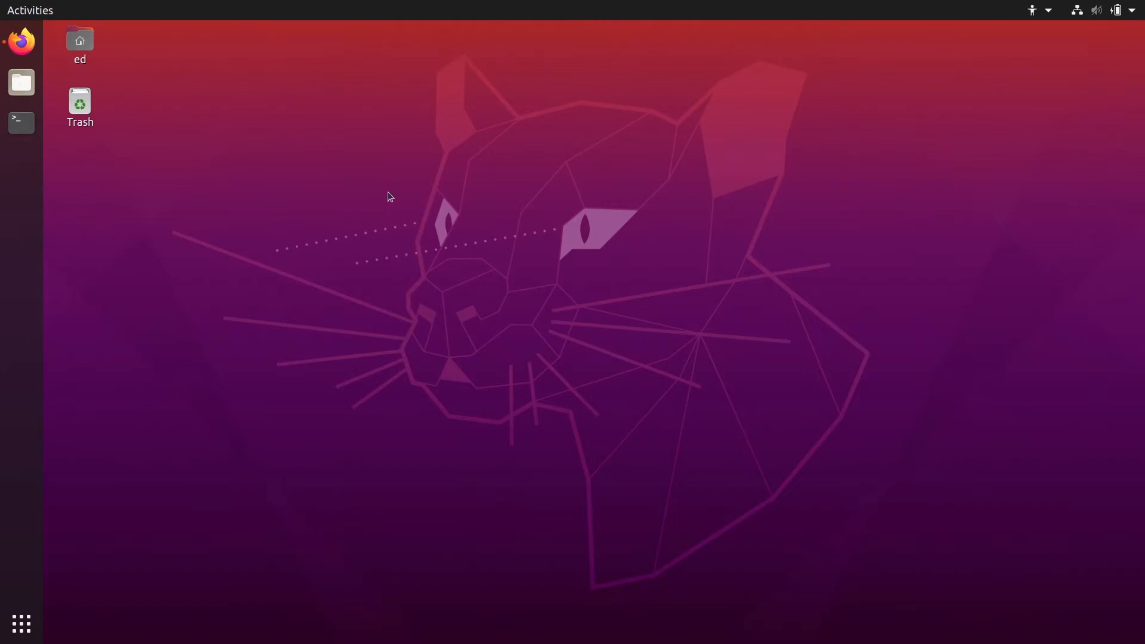
{"action": "mouse_move", "coordinate": [71, 149]}
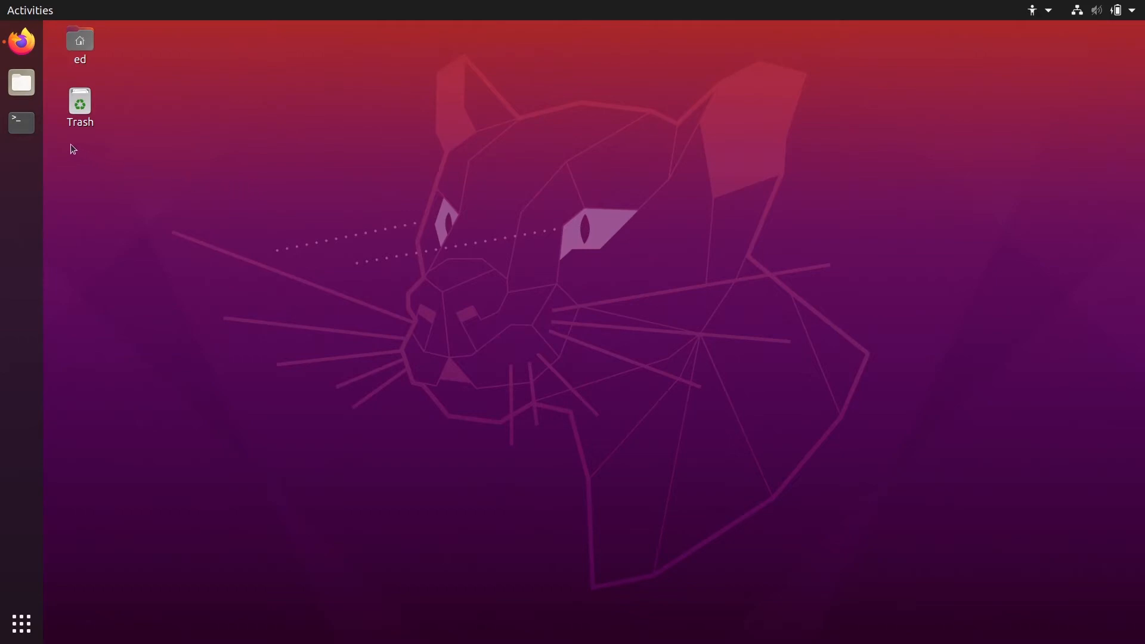
Start a terminal on the left half of the screen and launch Firefox beside it.
{"action": "left_click", "coordinate": [20, 121]}
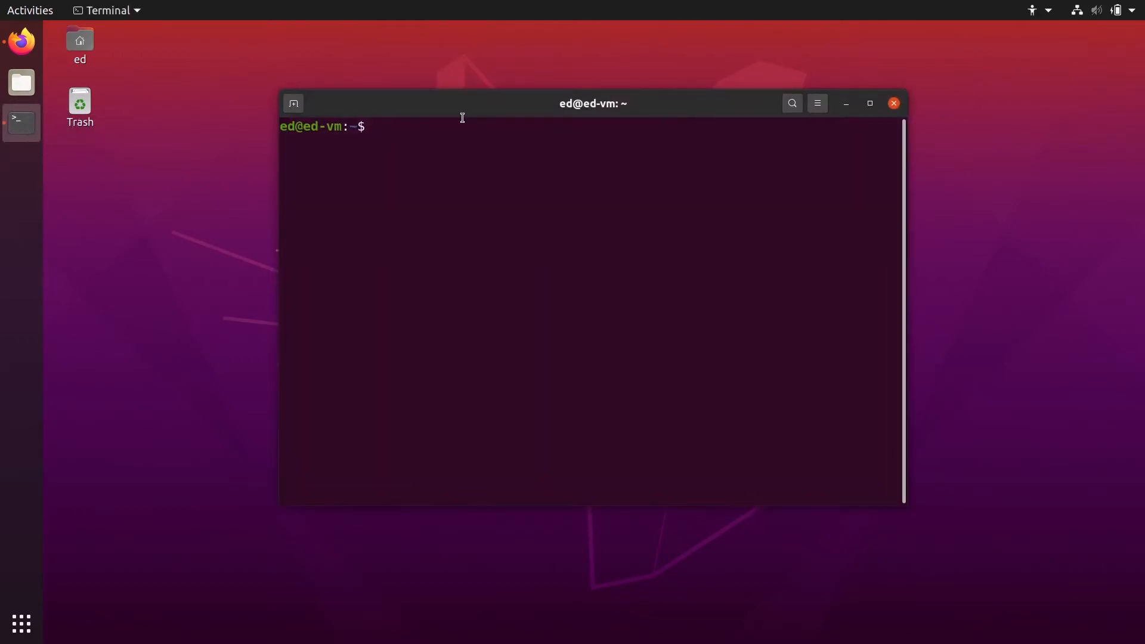
{"action": "left_click_drag", "start_coordinate": [593, 103], "coordinate": [216, 119]}
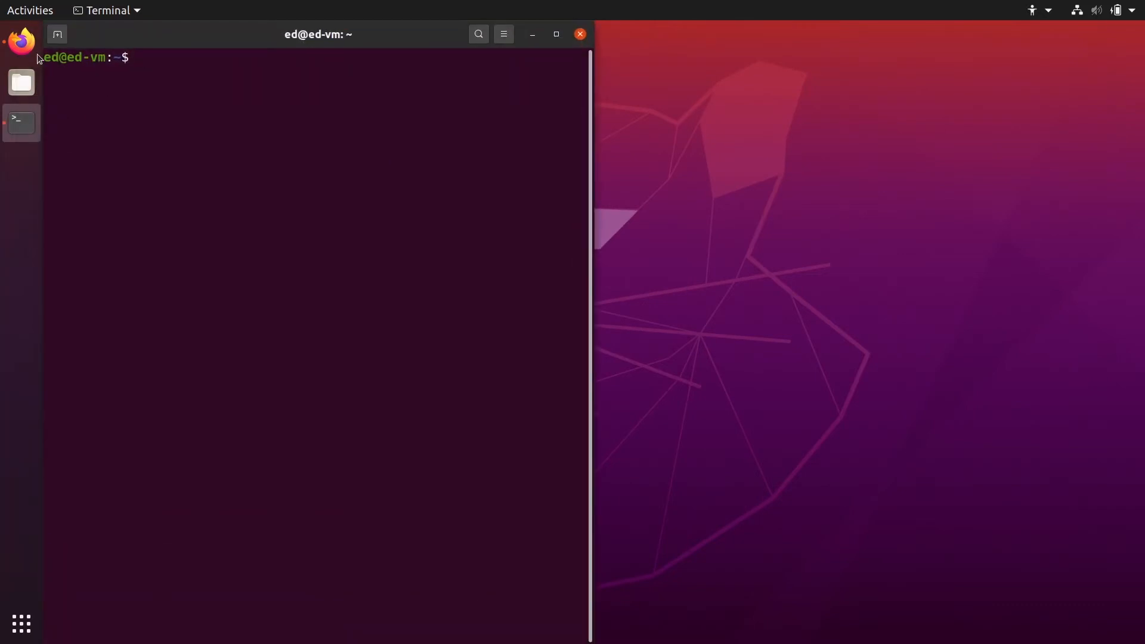
{"action": "left_click", "coordinate": [21, 41]}
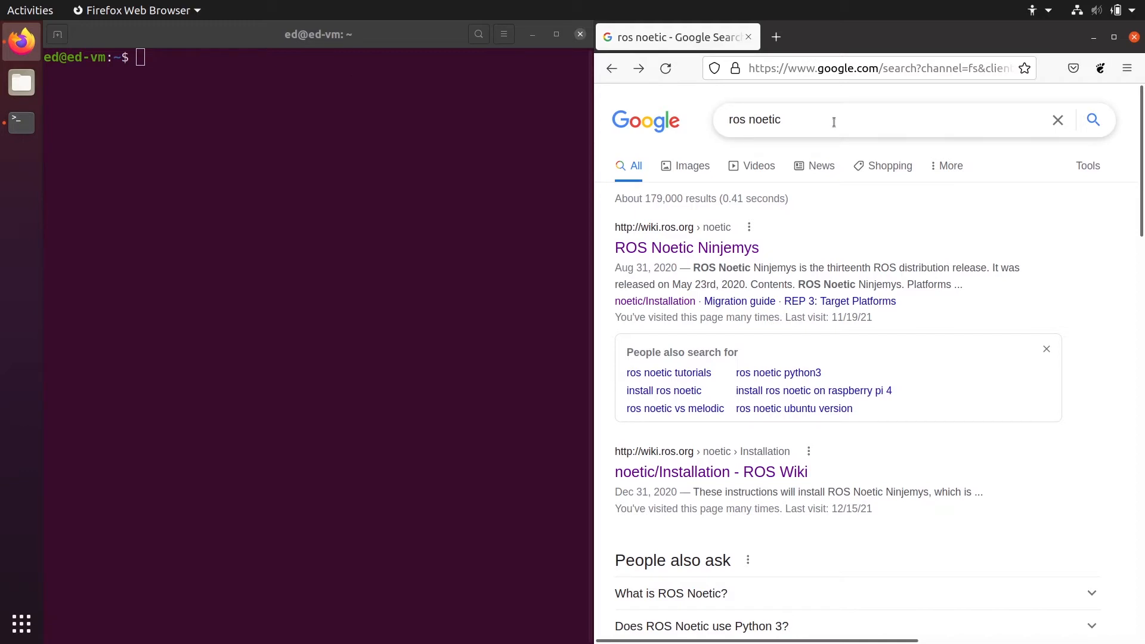
Navigate the ROS Wiki from Noetic Ninjemys to its Ubuntu installation page.
{"action": "left_click", "coordinate": [685, 248]}
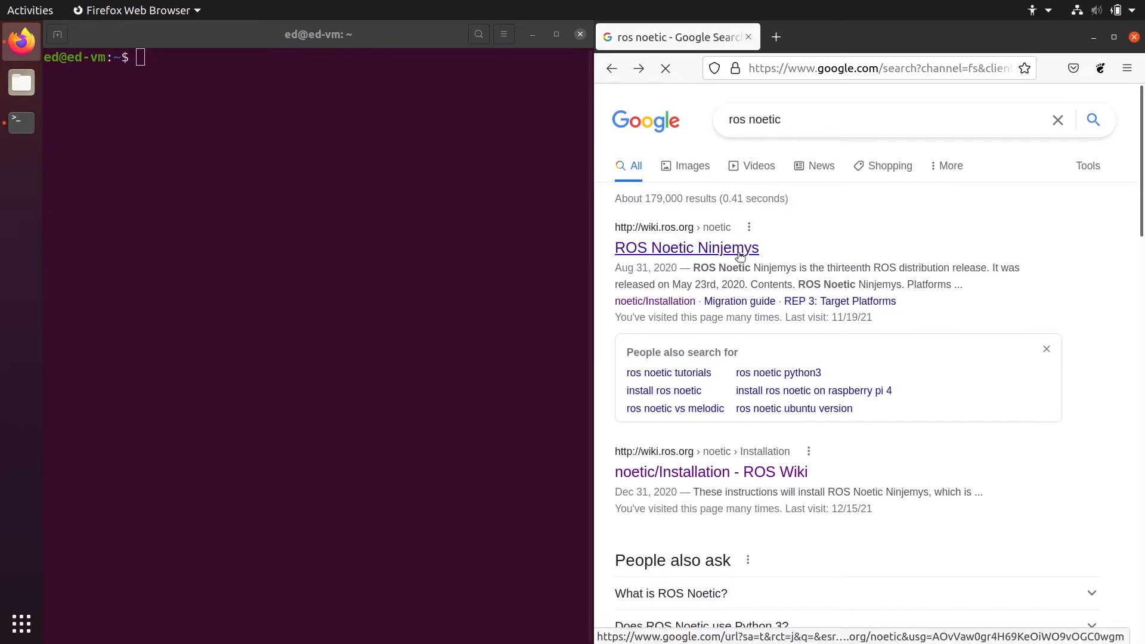
{"action": "left_click", "coordinate": [685, 248]}
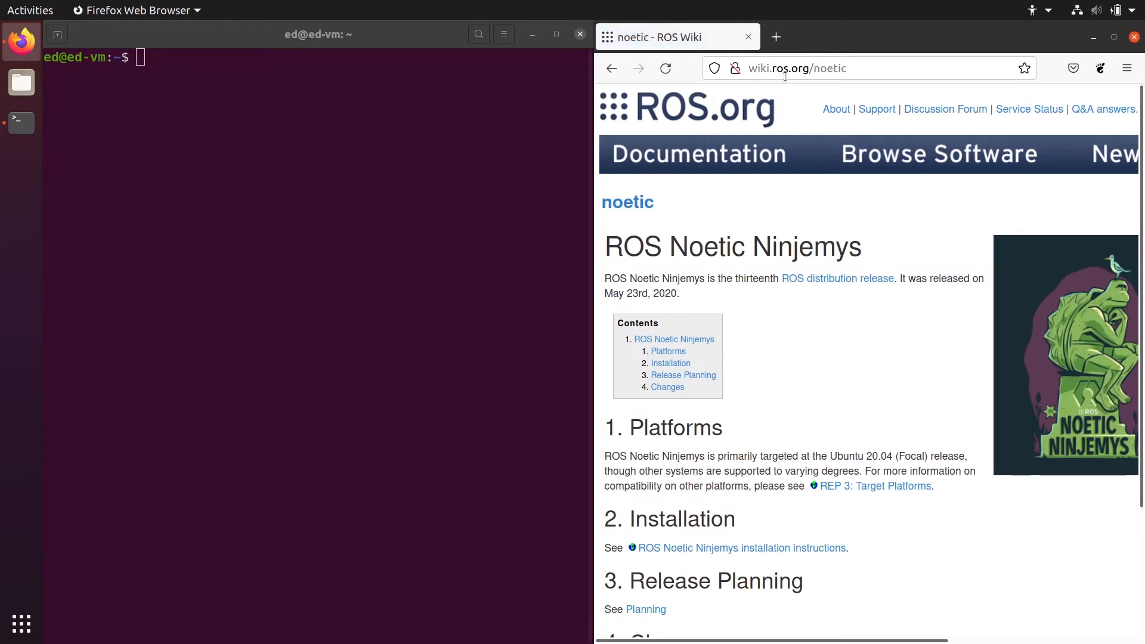
{"action": "mouse_move", "coordinate": [873, 248]}
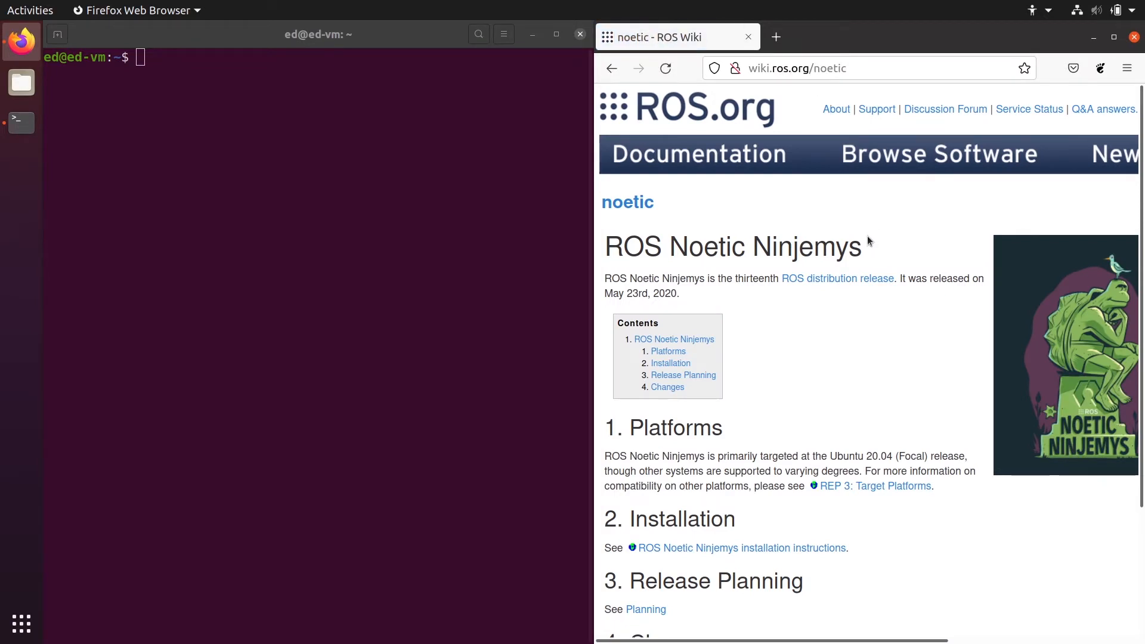
{"action": "scroll", "scroll_direction": "down", "scroll_amount": 3}
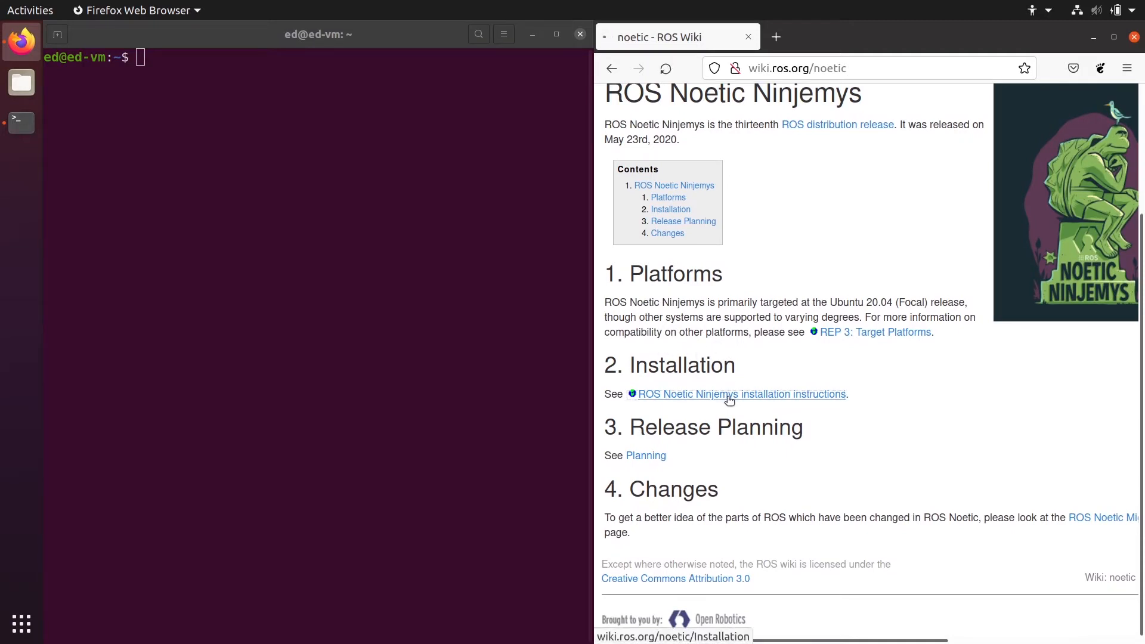
{"action": "left_click", "coordinate": [739, 393]}
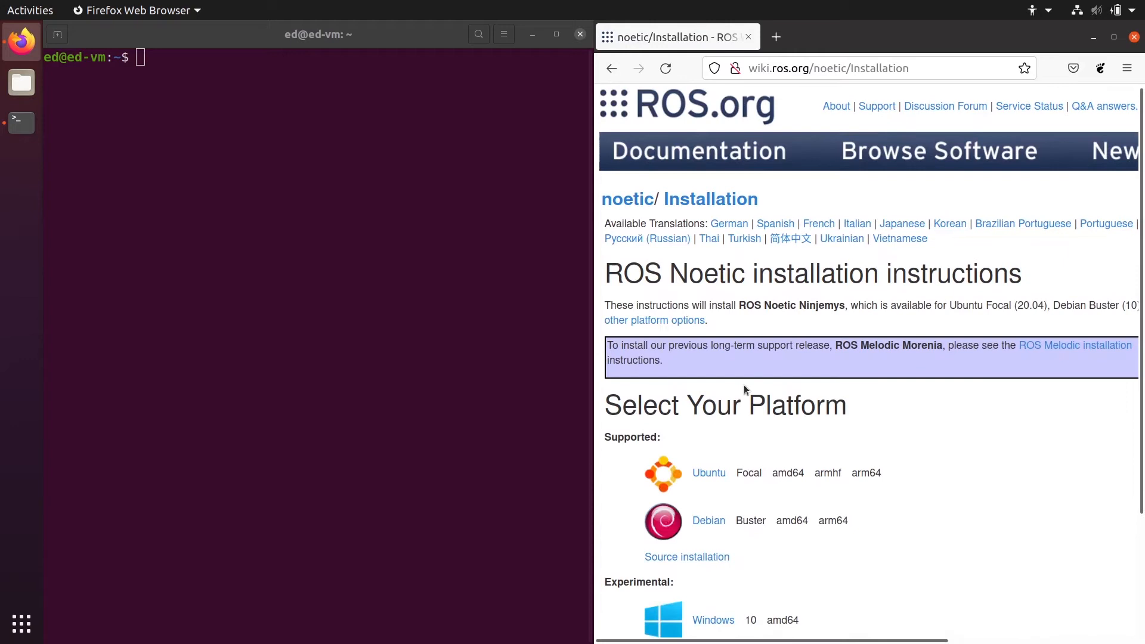
{"action": "scroll", "scroll_direction": "down", "scroll_amount": 3}
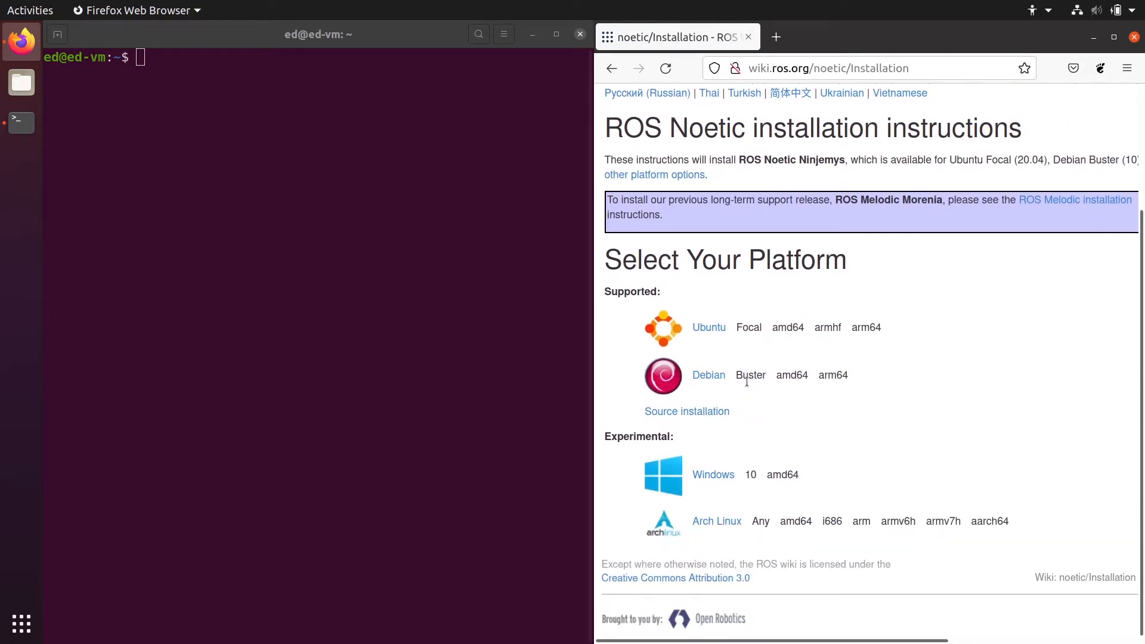
{"action": "left_click", "coordinate": [708, 326]}
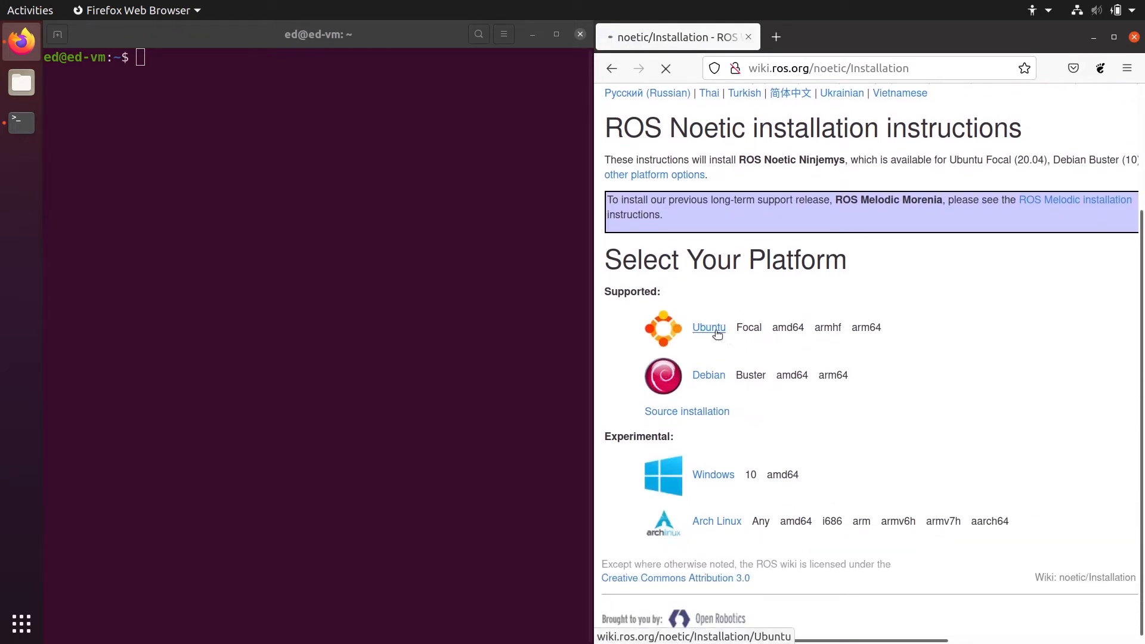
{"action": "left_click", "coordinate": [707, 327]}
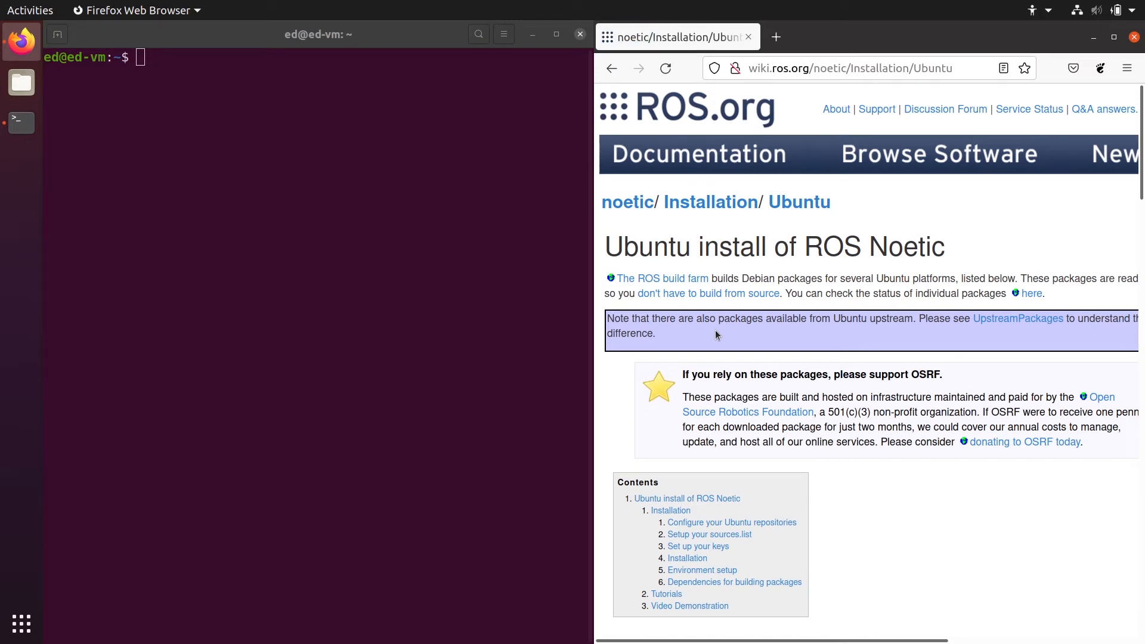
Run the wiki's sources.list setup command in the terminal with the sudo password.
{"action": "scroll", "scroll_direction": "down", "scroll_amount": 3}
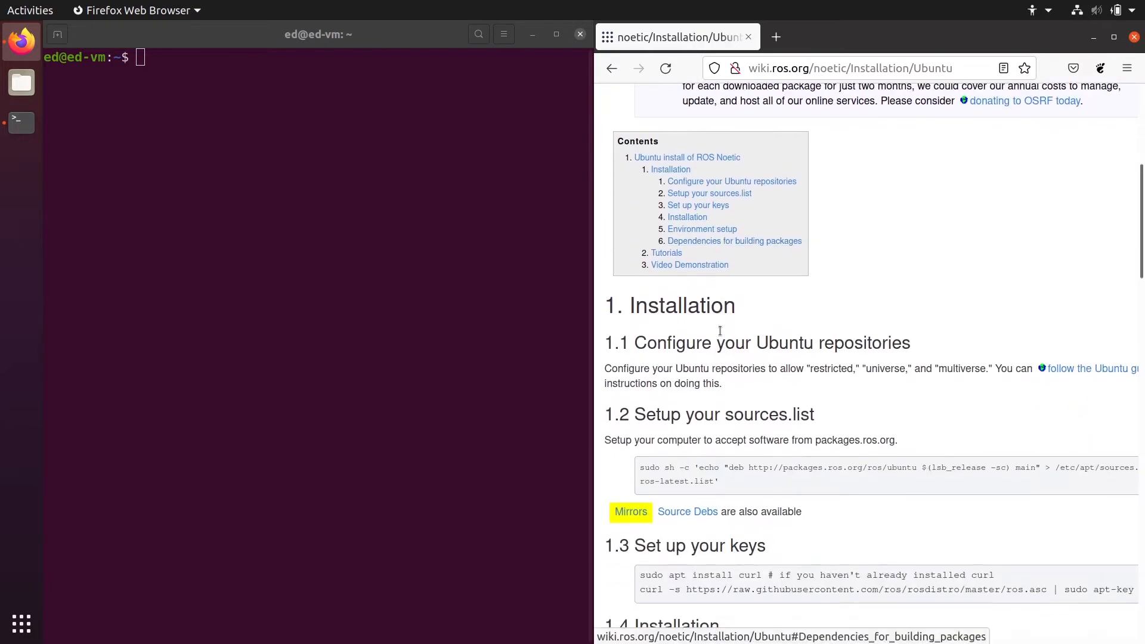
{"action": "scroll", "scroll_direction": "down", "scroll_amount": 3}
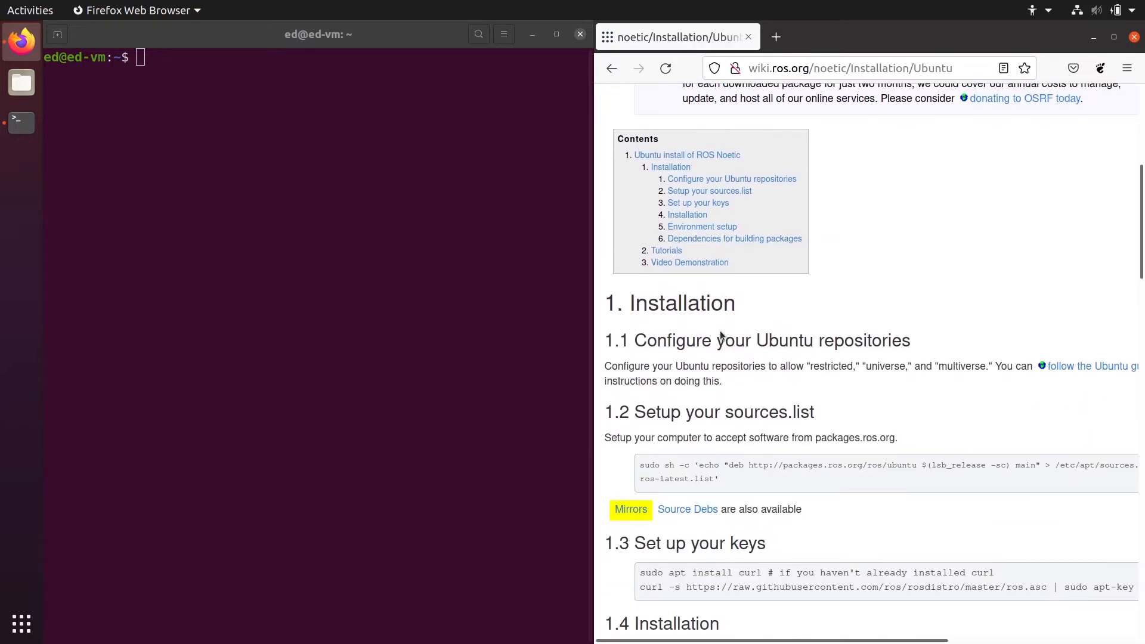
{"action": "scroll", "scroll_direction": "down", "scroll_amount": 3}
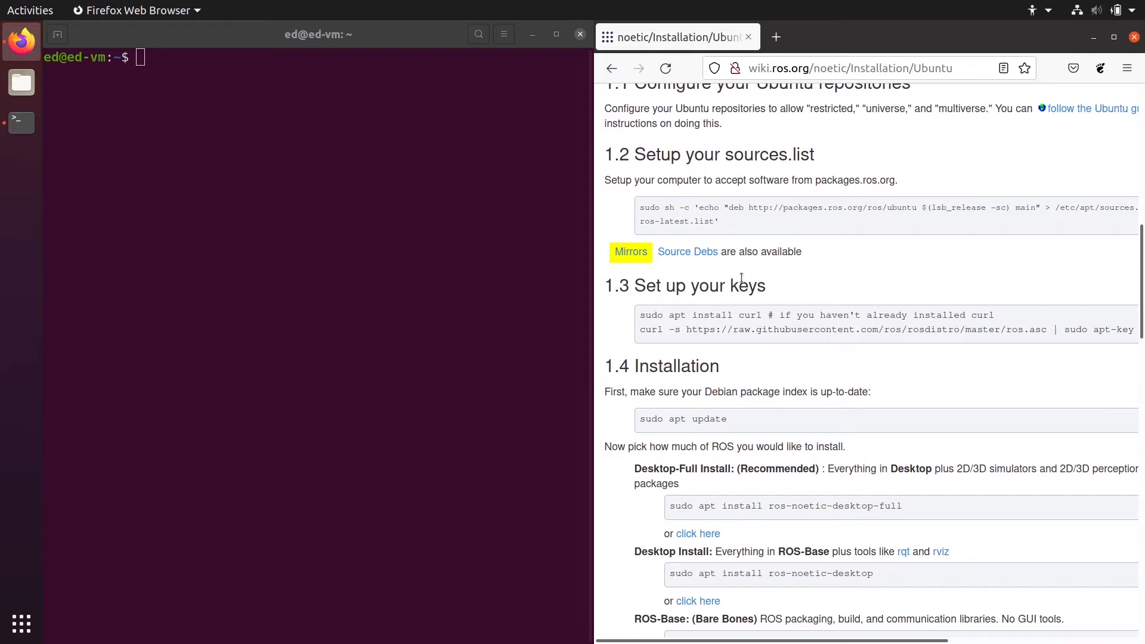
{"action": "mouse_move", "coordinate": [849, 154]}
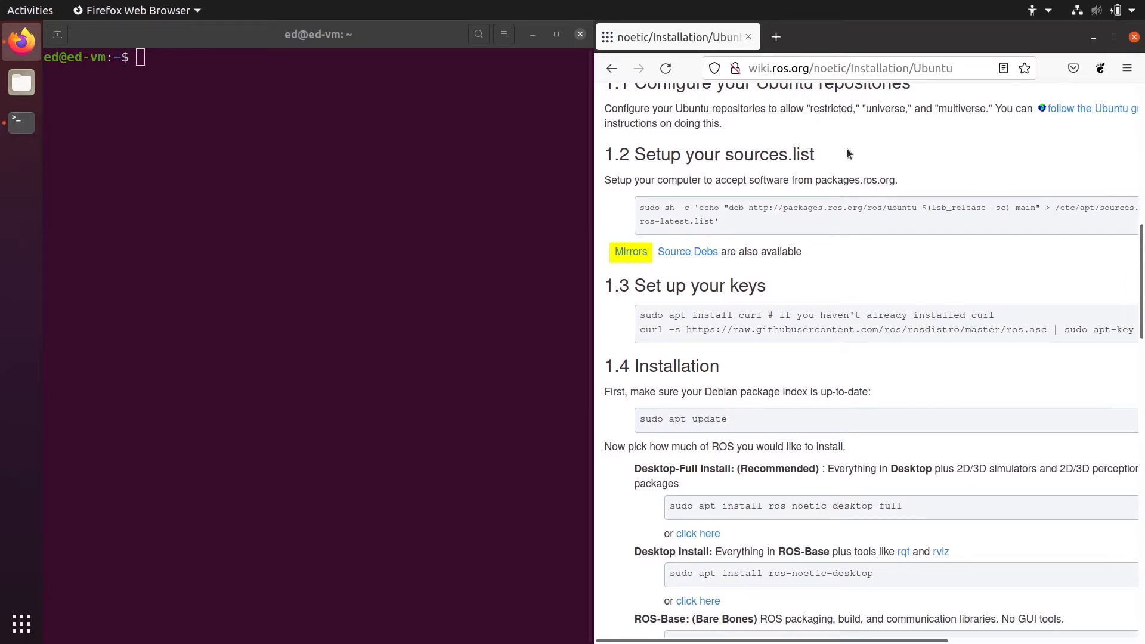
{"action": "double_click", "coordinate": [705, 222]}
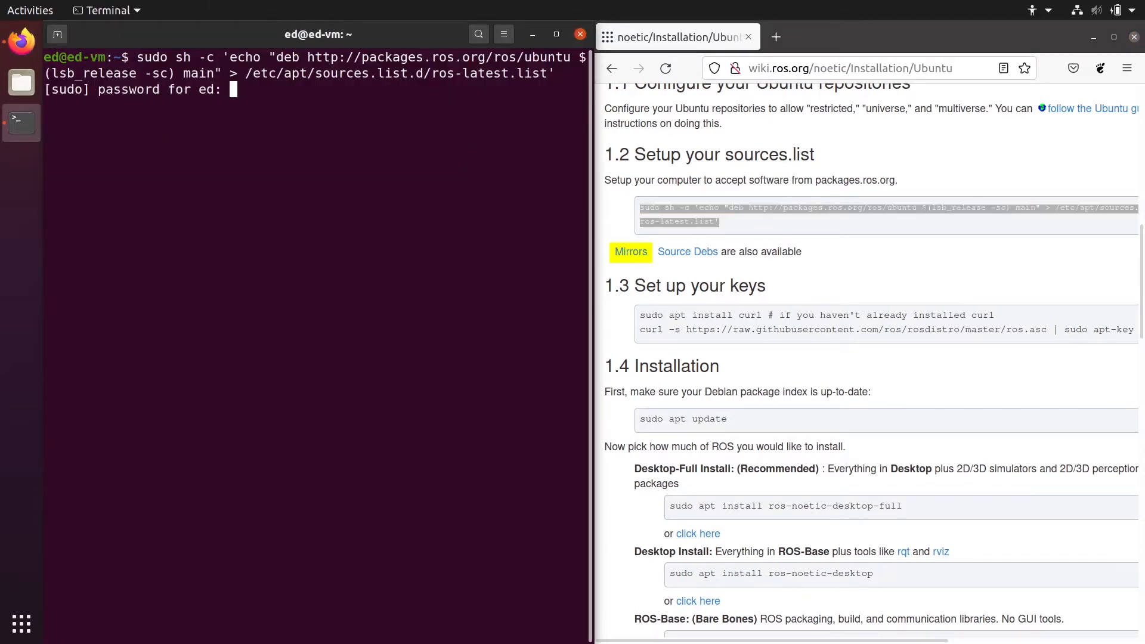
{"action": "key", "text": "Return"}
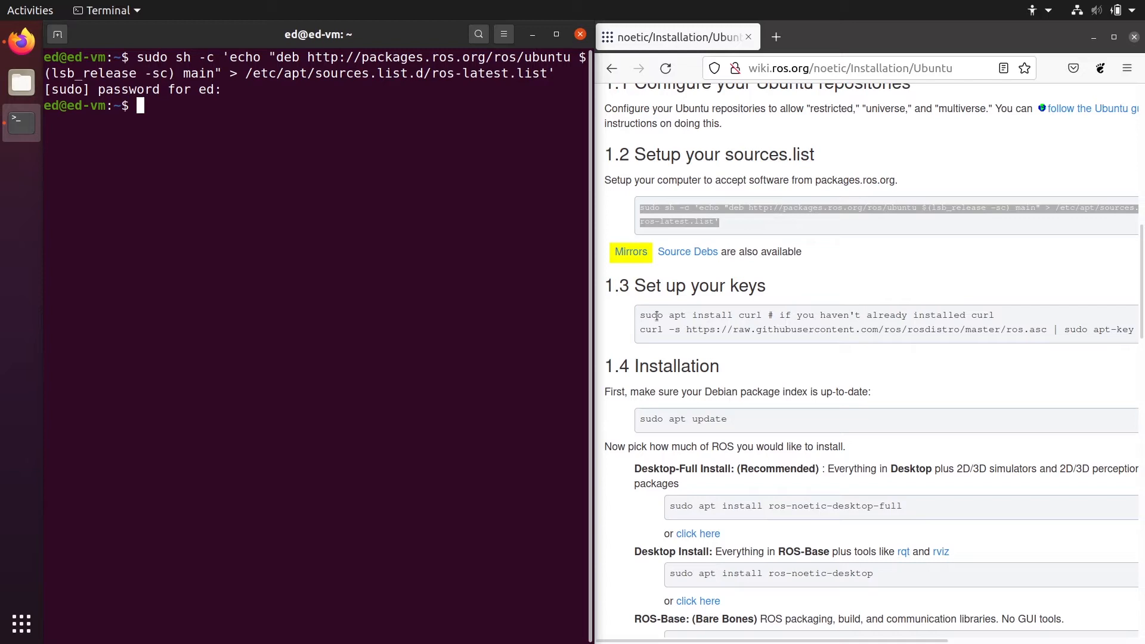
Install curl with the apt-key command, then run sudo apt update.
{"action": "type", "text": "sudo apt install curl # if you haven't already installed curl"}
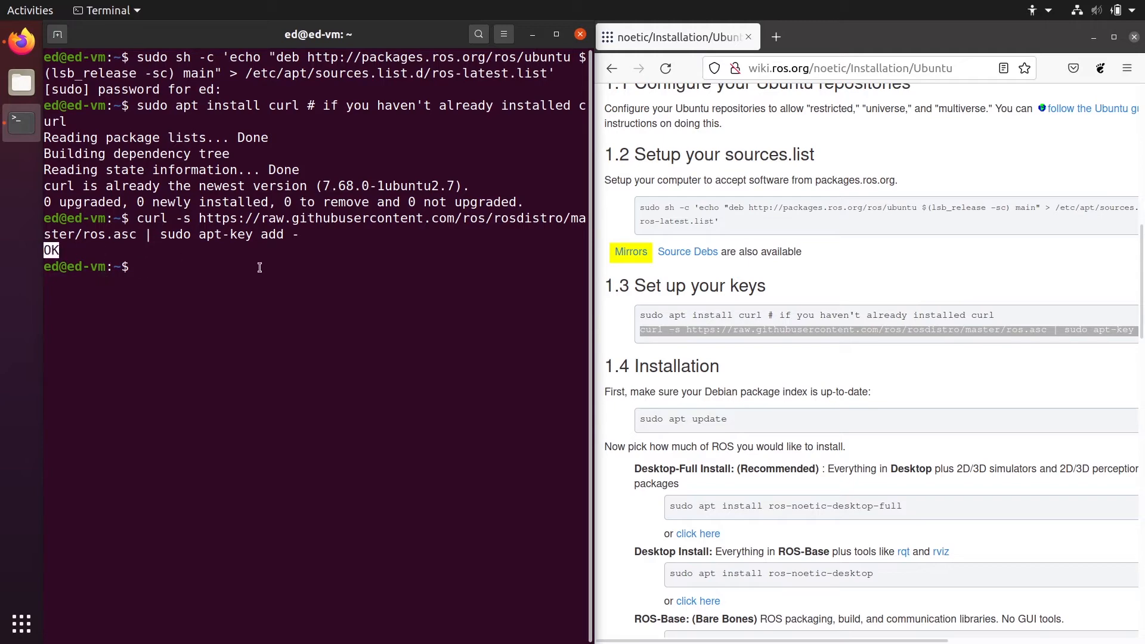
{"action": "scroll", "scroll_direction": "down", "scroll_amount": 3}
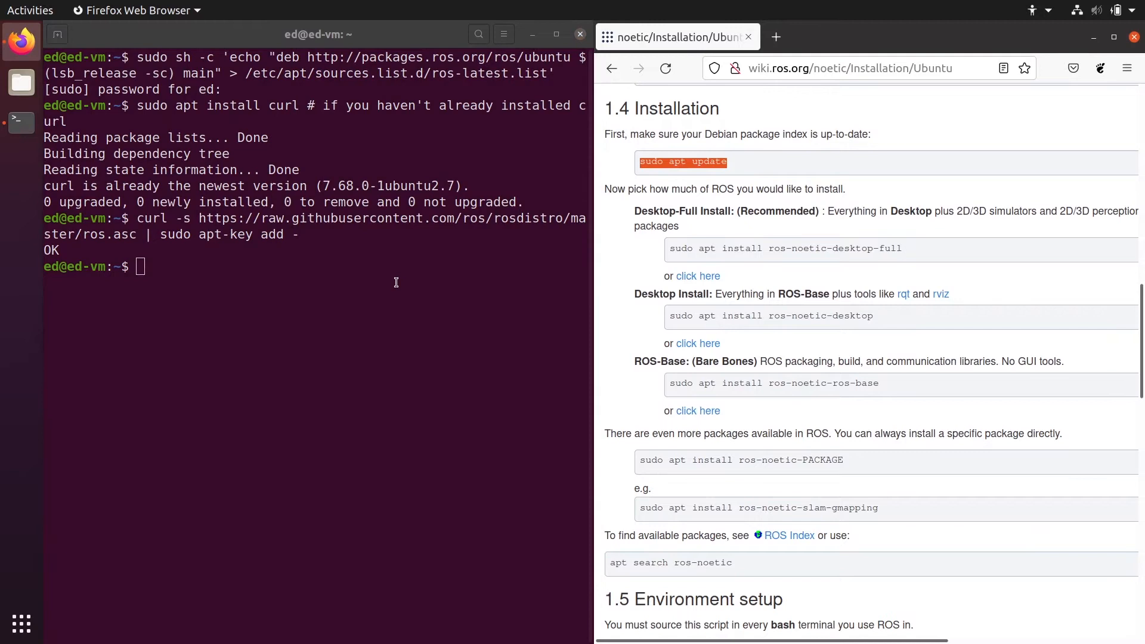
{"action": "type", "text": "sudo apt update"}
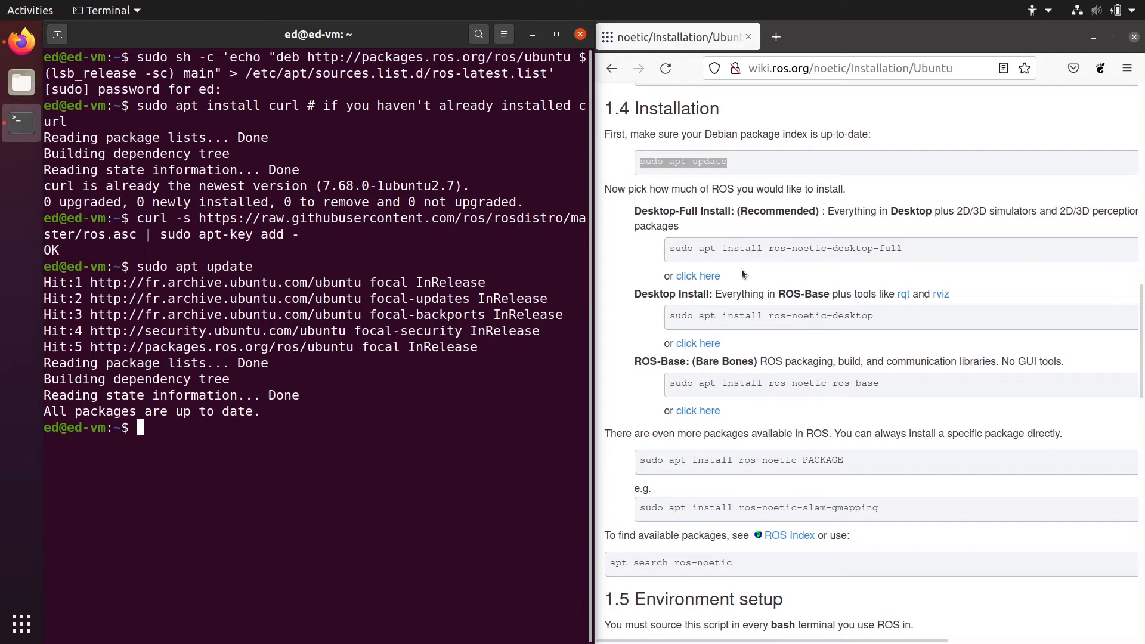
Compare the install options and copy 'sudo apt install ros-noetic-desktop'.
{"action": "scroll", "scroll_direction": "down", "scroll_amount": 3}
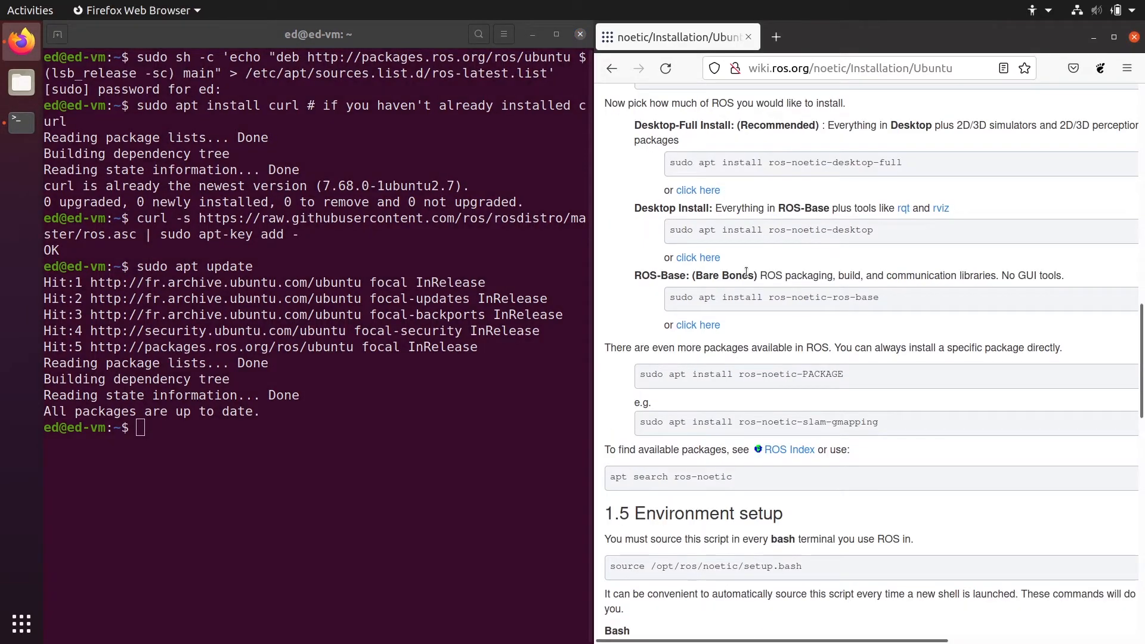
{"action": "mouse_move", "coordinate": [732, 196]}
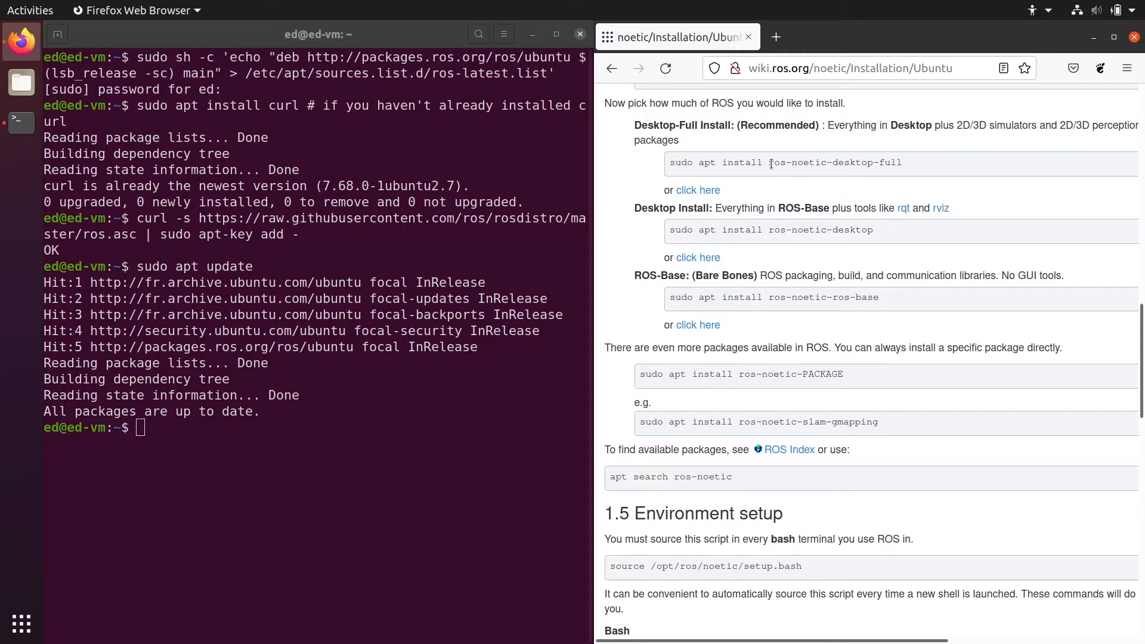
{"action": "double_click", "coordinate": [859, 162]}
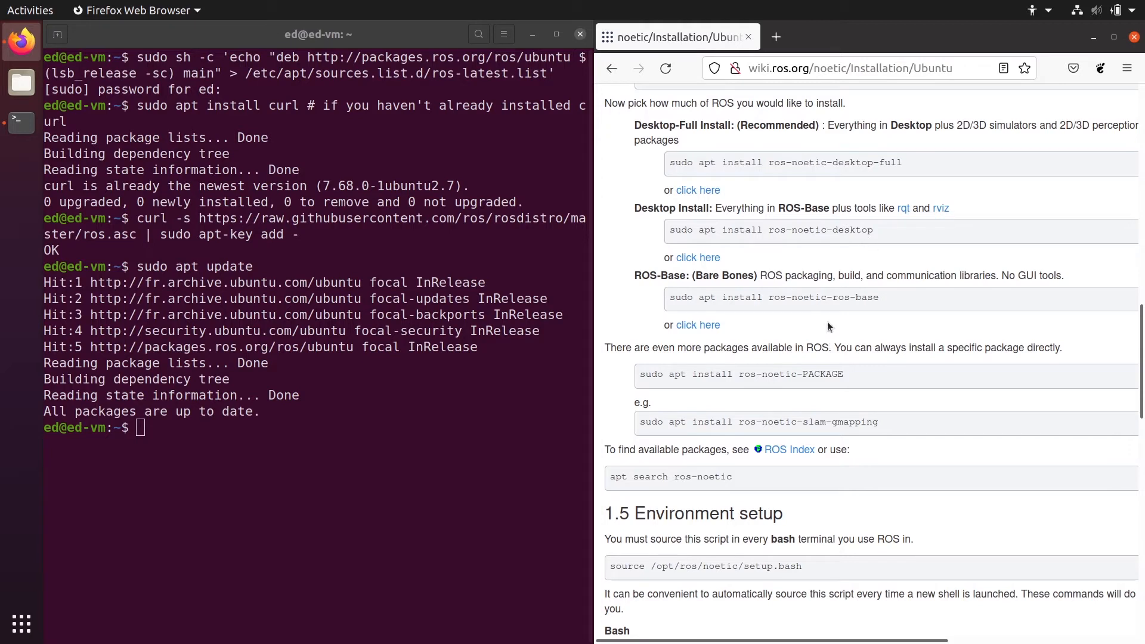
{"action": "mouse_move", "coordinate": [883, 301]}
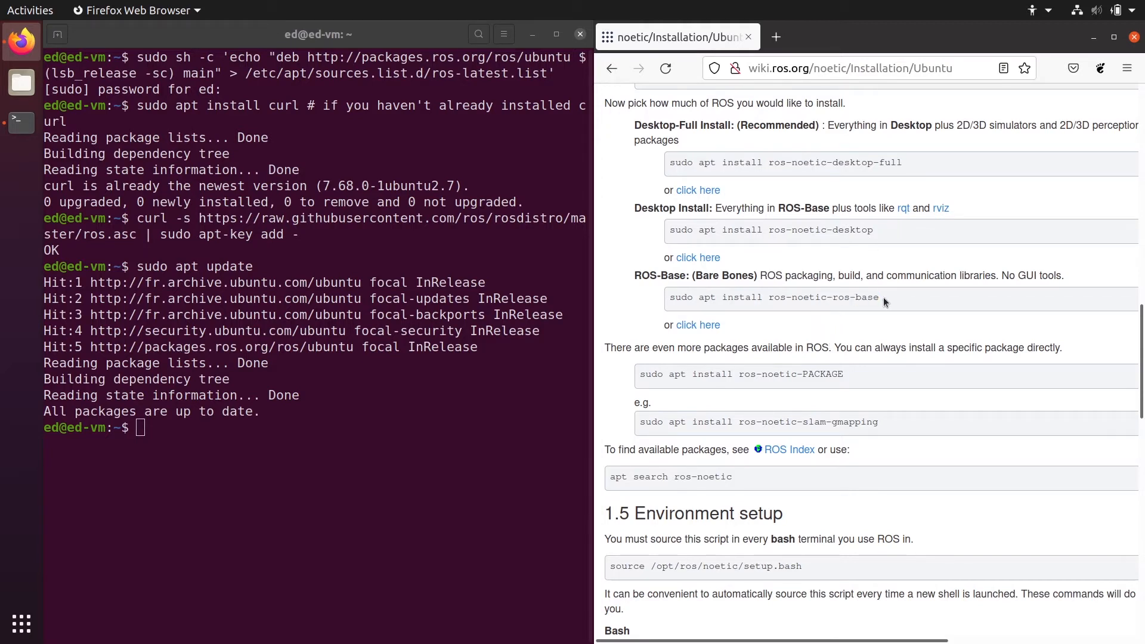
{"action": "double_click", "coordinate": [658, 275]}
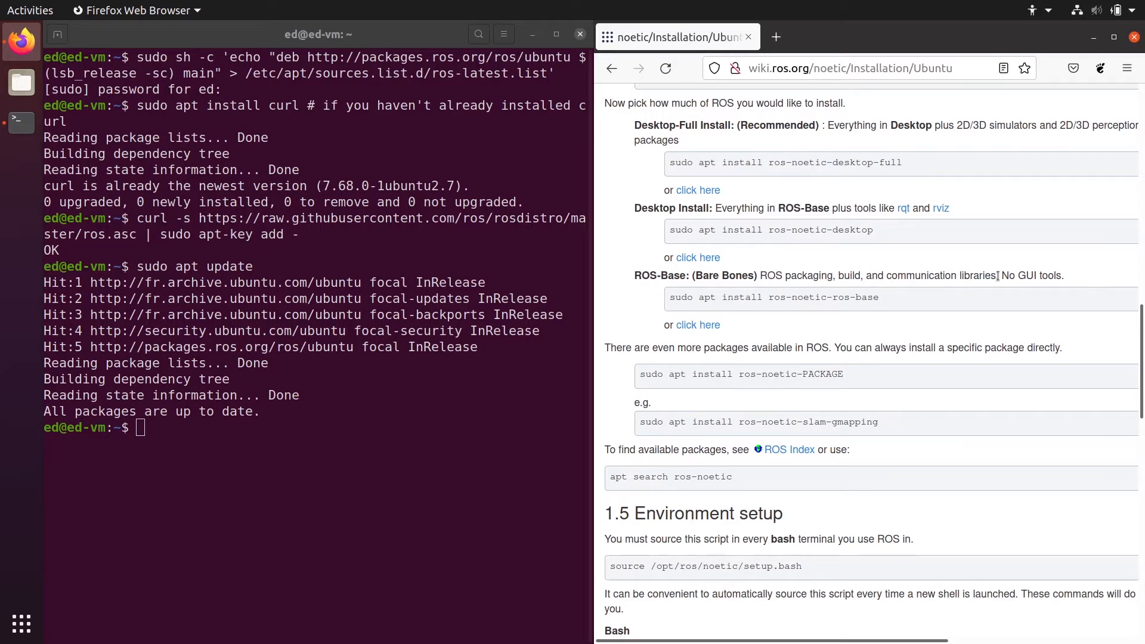
{"action": "double_click", "coordinate": [1027, 275]}
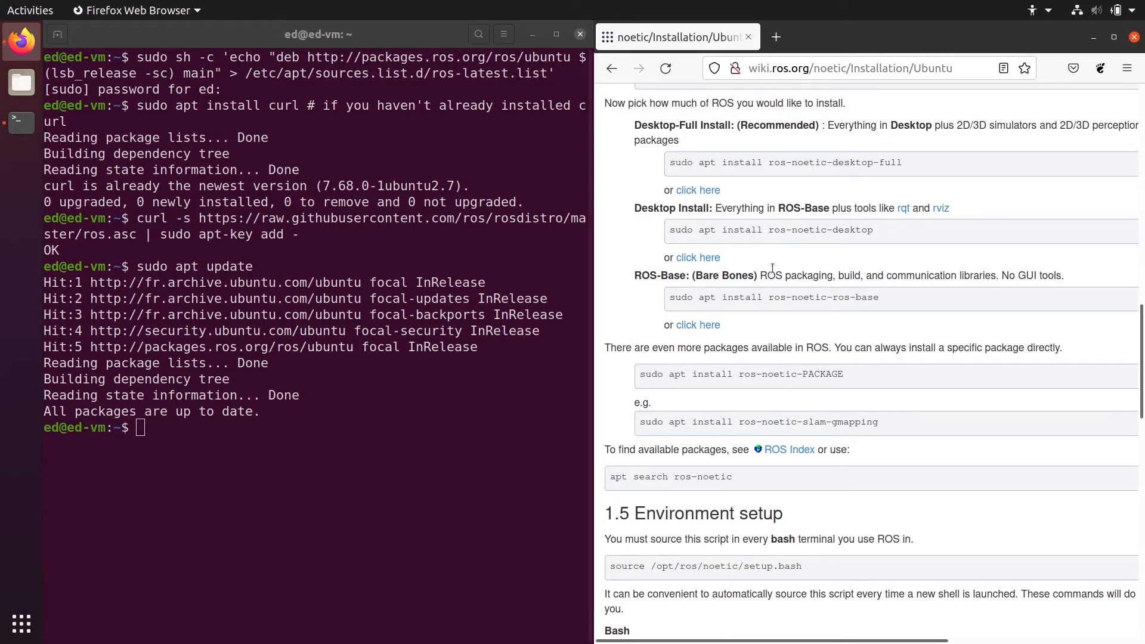
{"action": "mouse_move", "coordinate": [765, 287]}
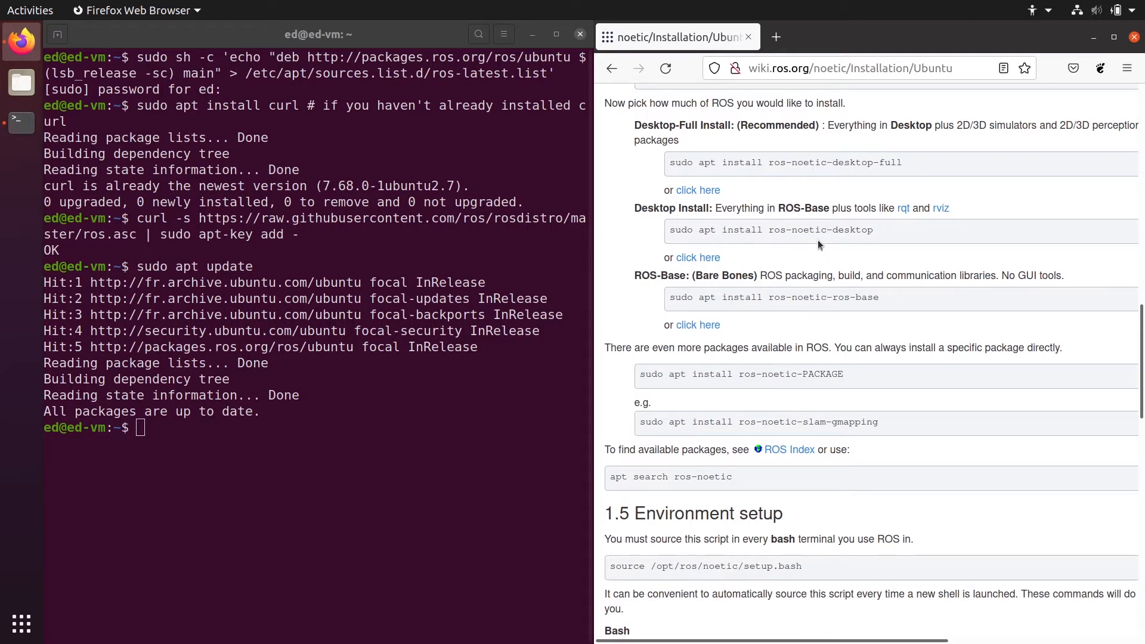
{"action": "mouse_move", "coordinate": [926, 227]}
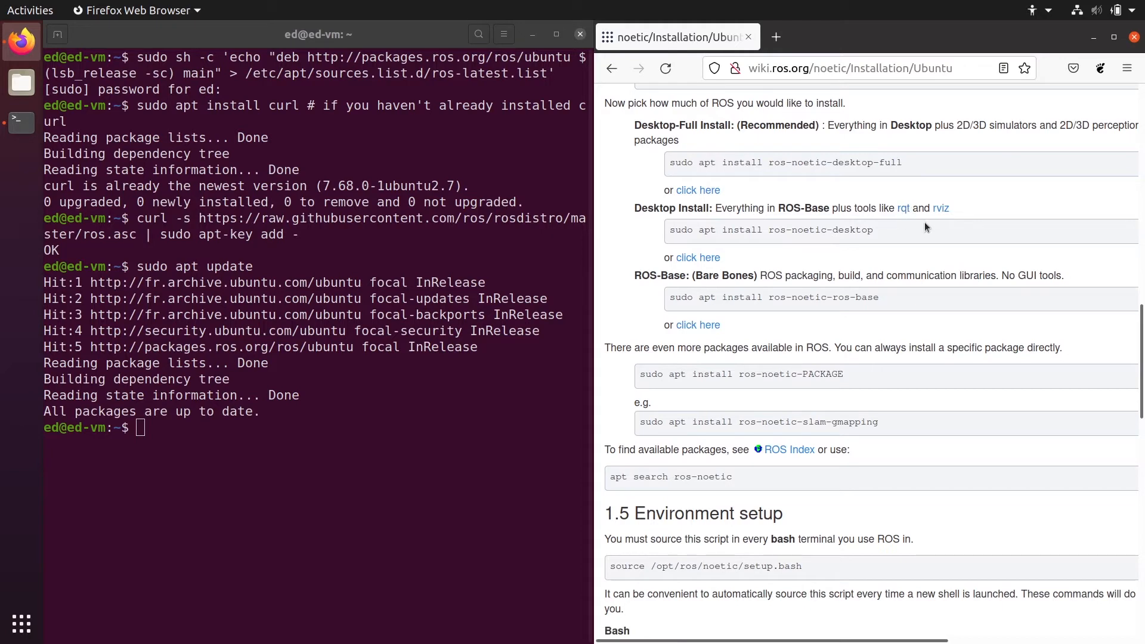
{"action": "mouse_move", "coordinate": [928, 228]}
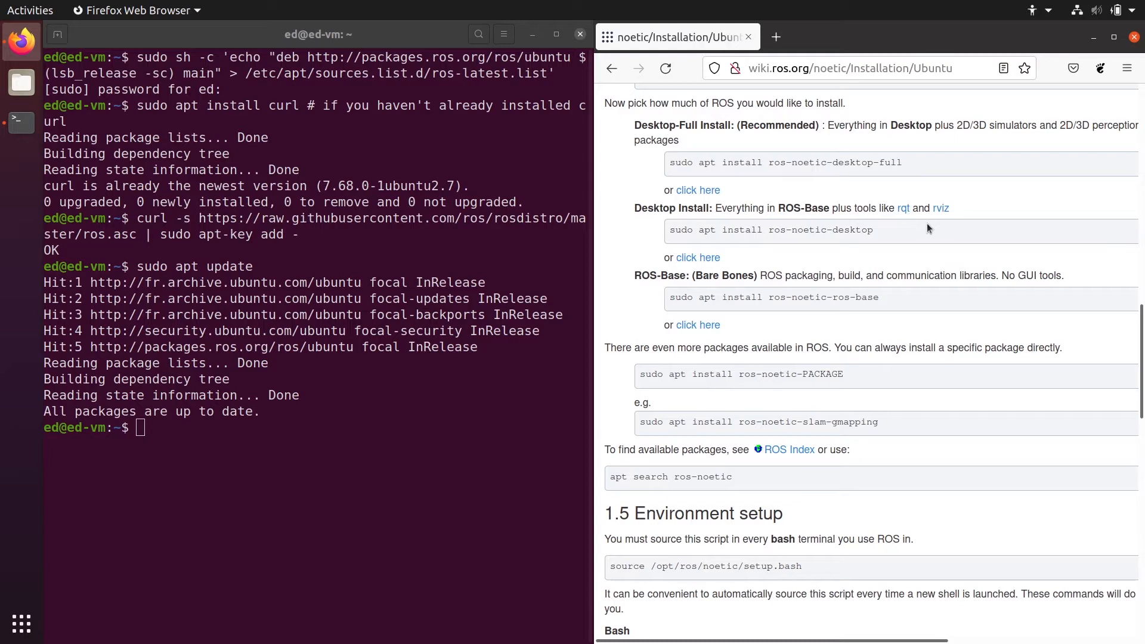
{"action": "mouse_move", "coordinate": [918, 142]}
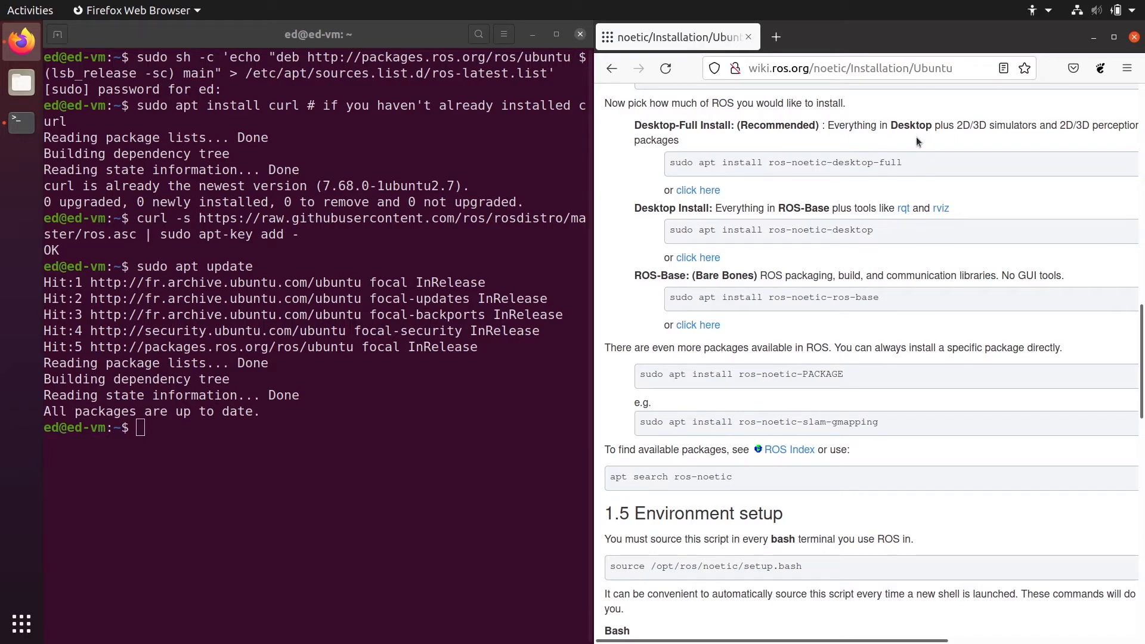
{"action": "mouse_move", "coordinate": [1012, 130]}
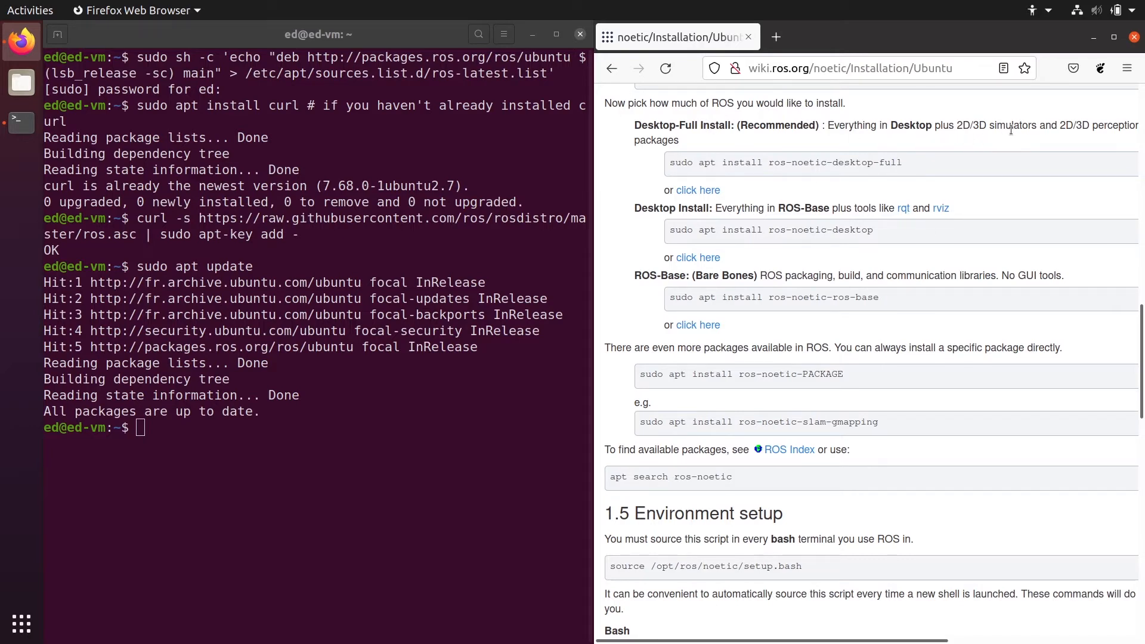
{"action": "mouse_move", "coordinate": [816, 164]}
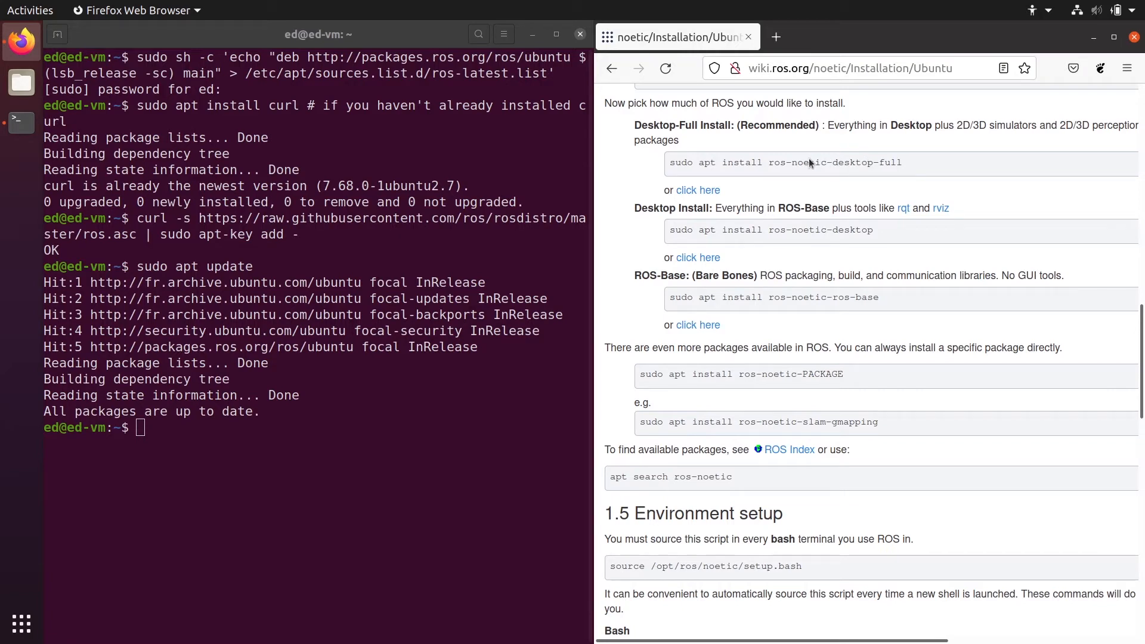
{"action": "mouse_move", "coordinate": [835, 162]}
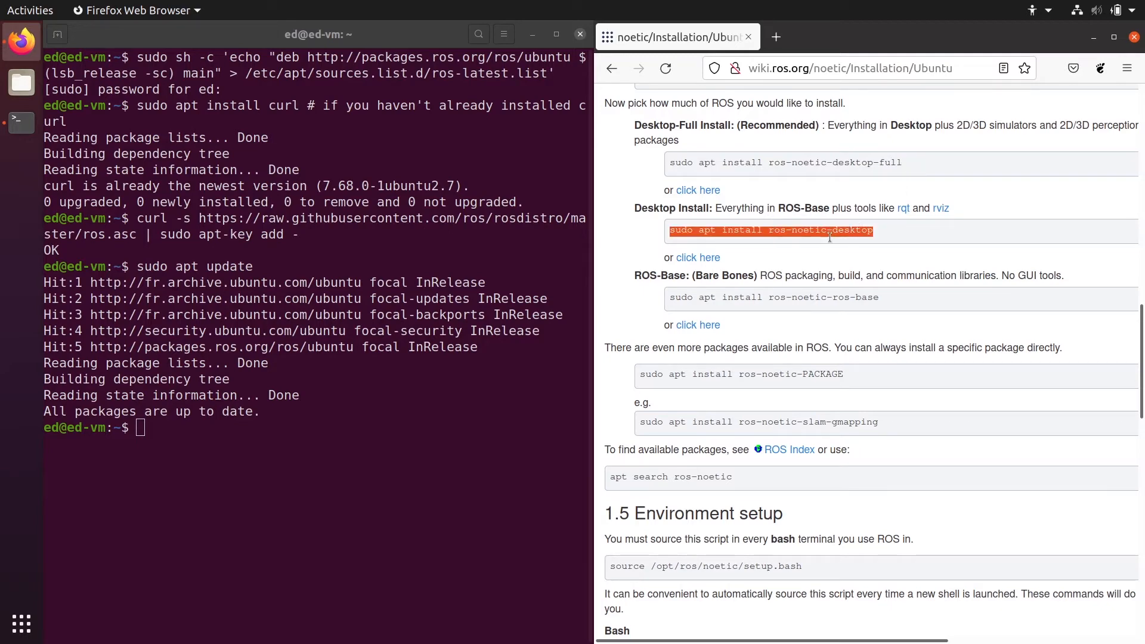
Run sudo apt install ros-noetic-desktop and answer Y to add the 649 packages.
{"action": "type", "text": "sudo apt install ros-noetic-desktop"}
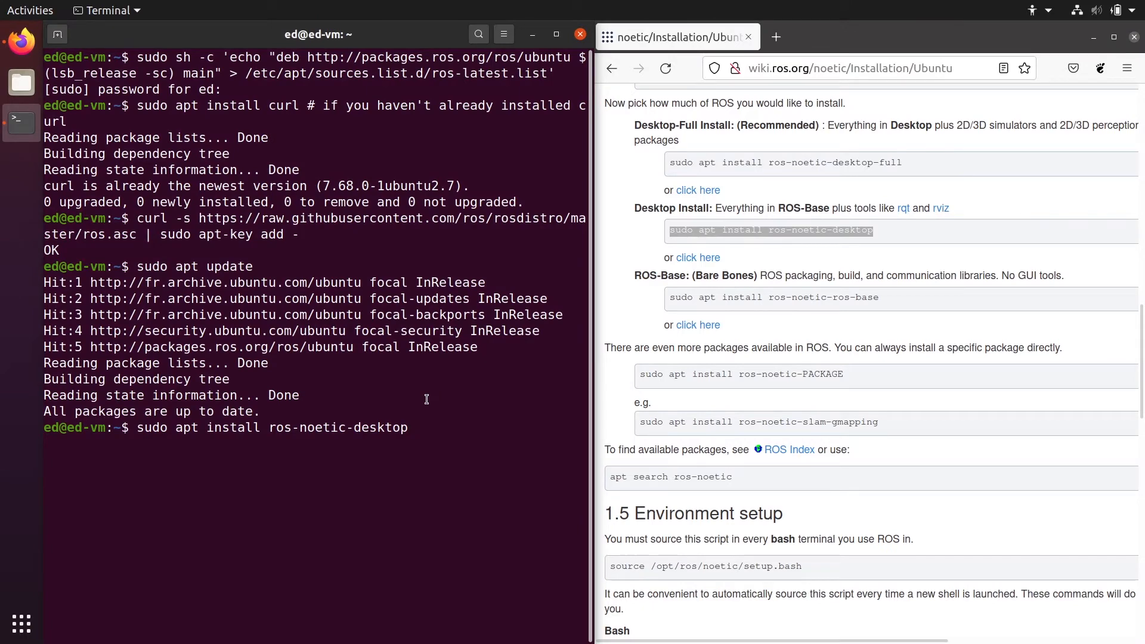
{"action": "key", "text": "Return"}
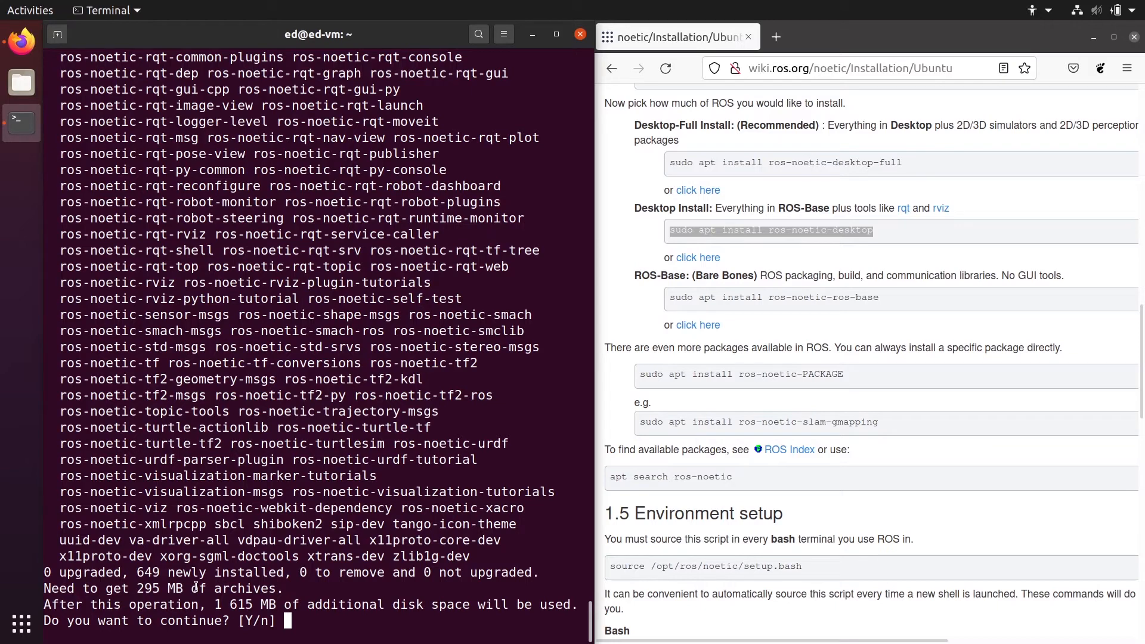
{"action": "mouse_move", "coordinate": [319, 489]}
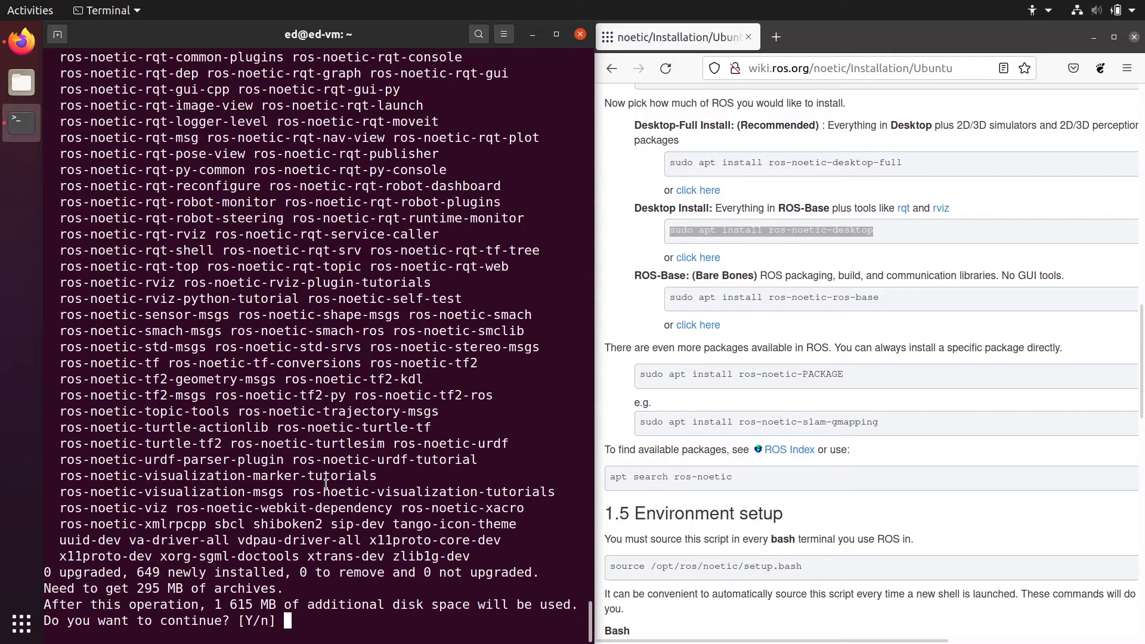
{"action": "type", "text": "Y"}
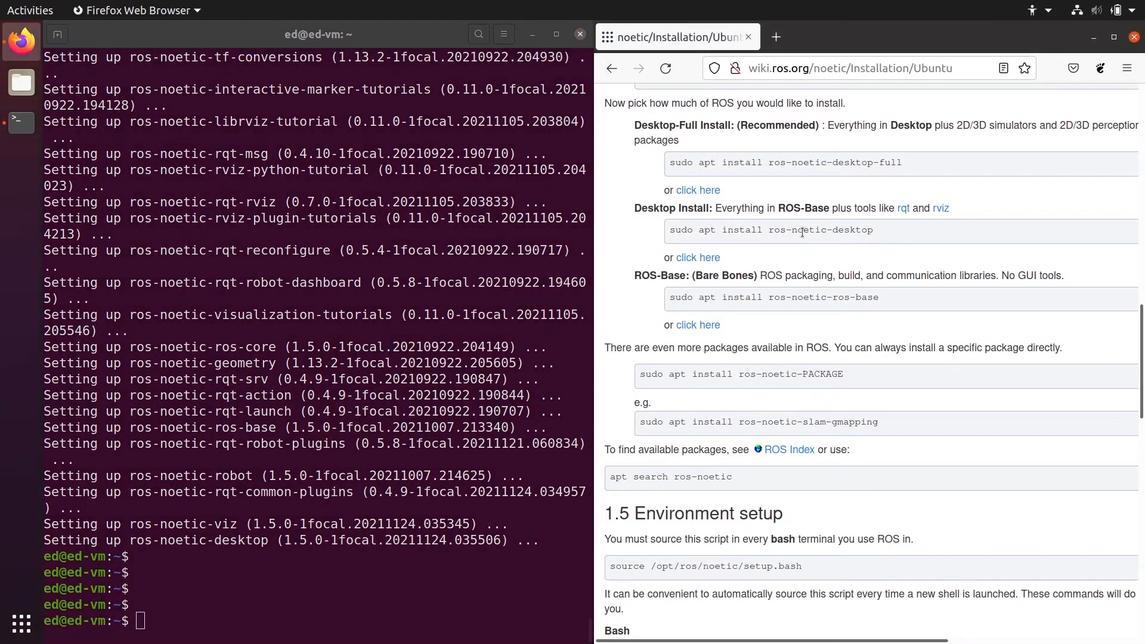
{"action": "mouse_move", "coordinate": [825, 252]}
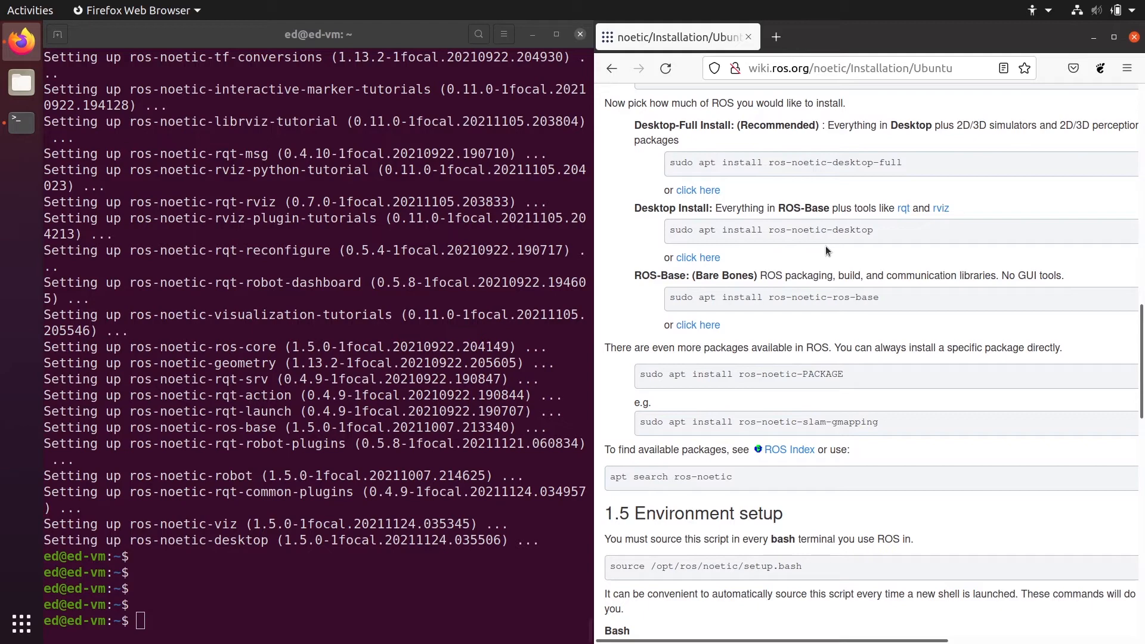
{"action": "mouse_move", "coordinate": [658, 375]}
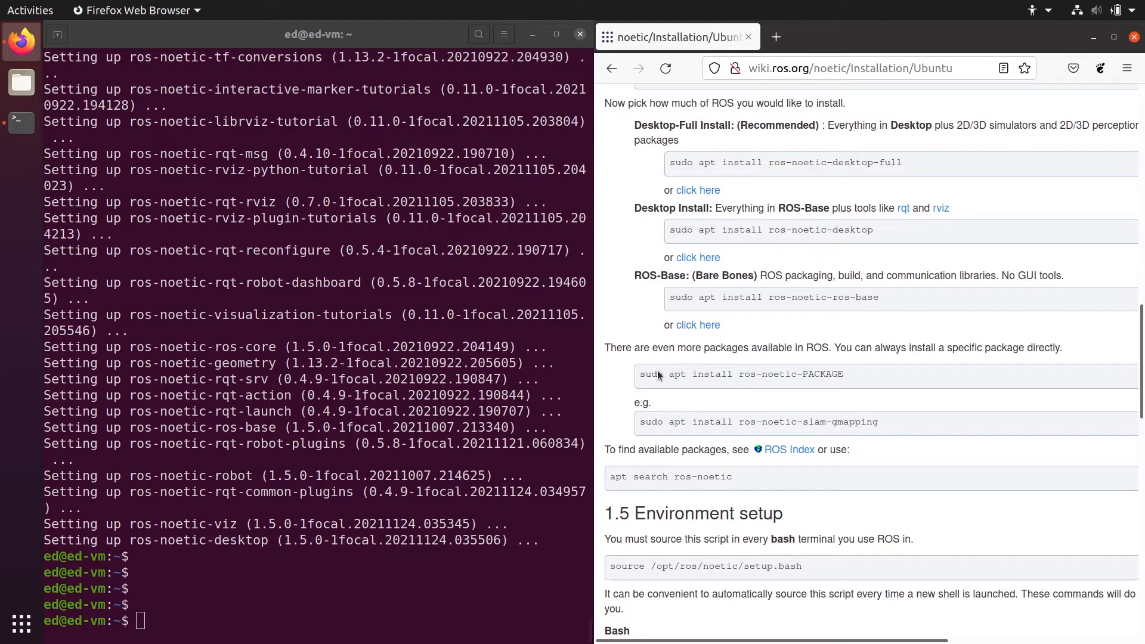
{"action": "mouse_move", "coordinate": [770, 376]}
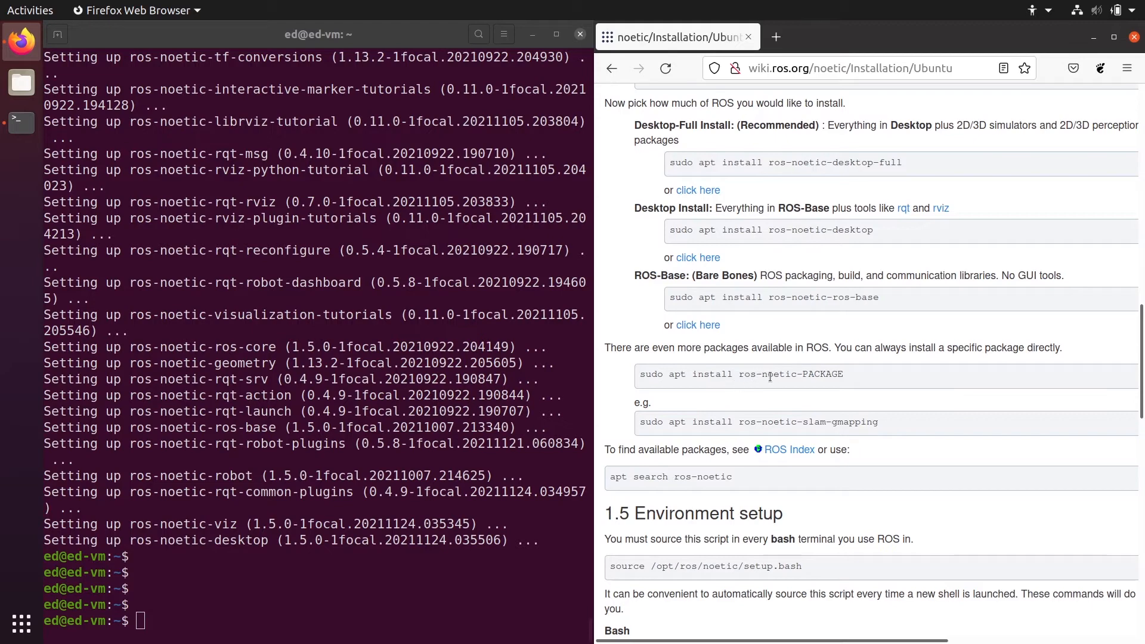
{"action": "double_click", "coordinate": [822, 373]}
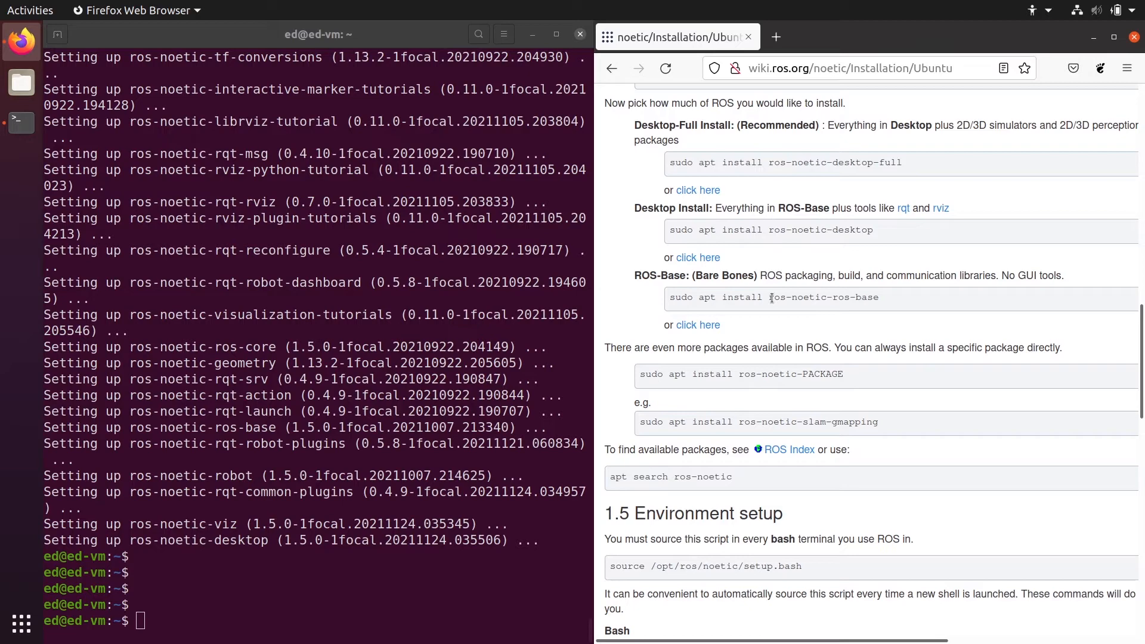
{"action": "double_click", "coordinate": [839, 230]}
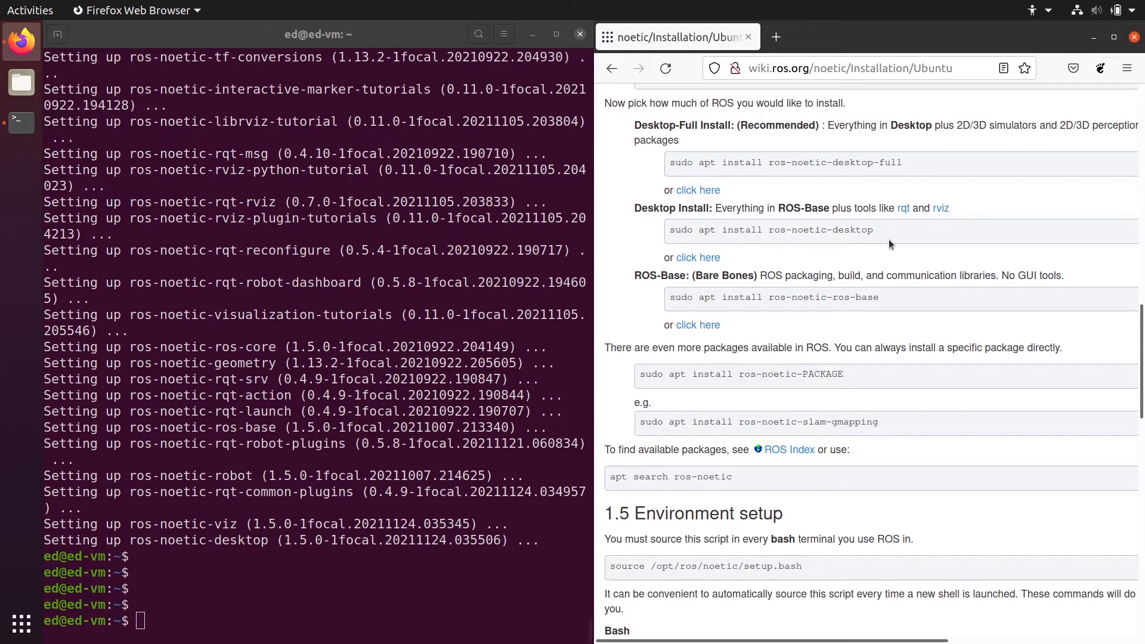
{"action": "mouse_move", "coordinate": [905, 168]}
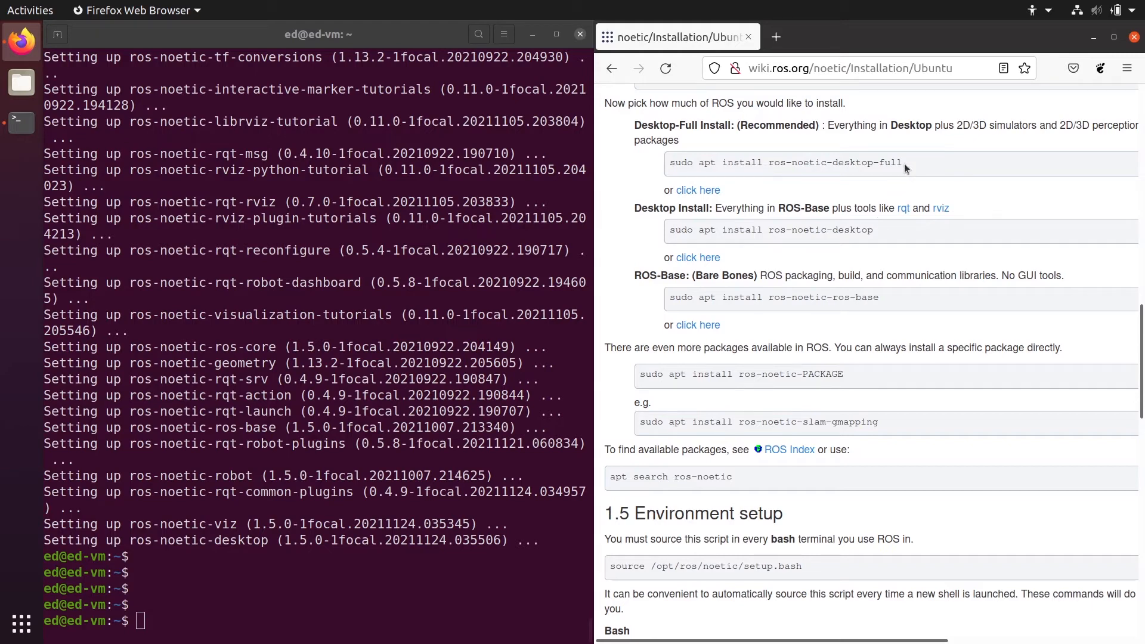
{"action": "mouse_move", "coordinate": [871, 163]}
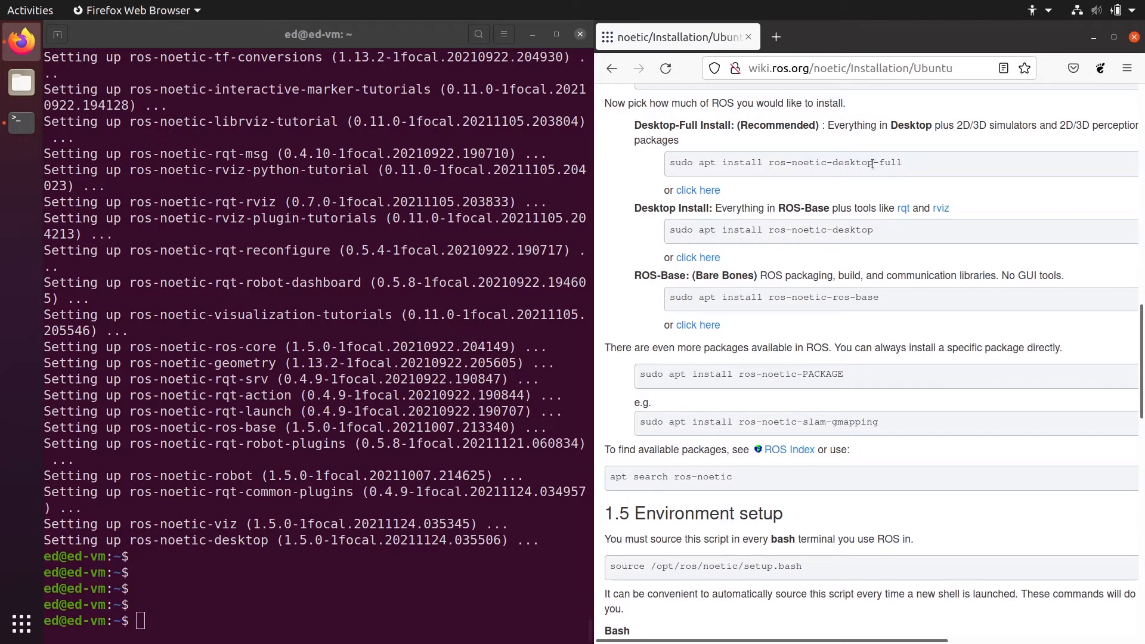
{"action": "mouse_move", "coordinate": [812, 182]}
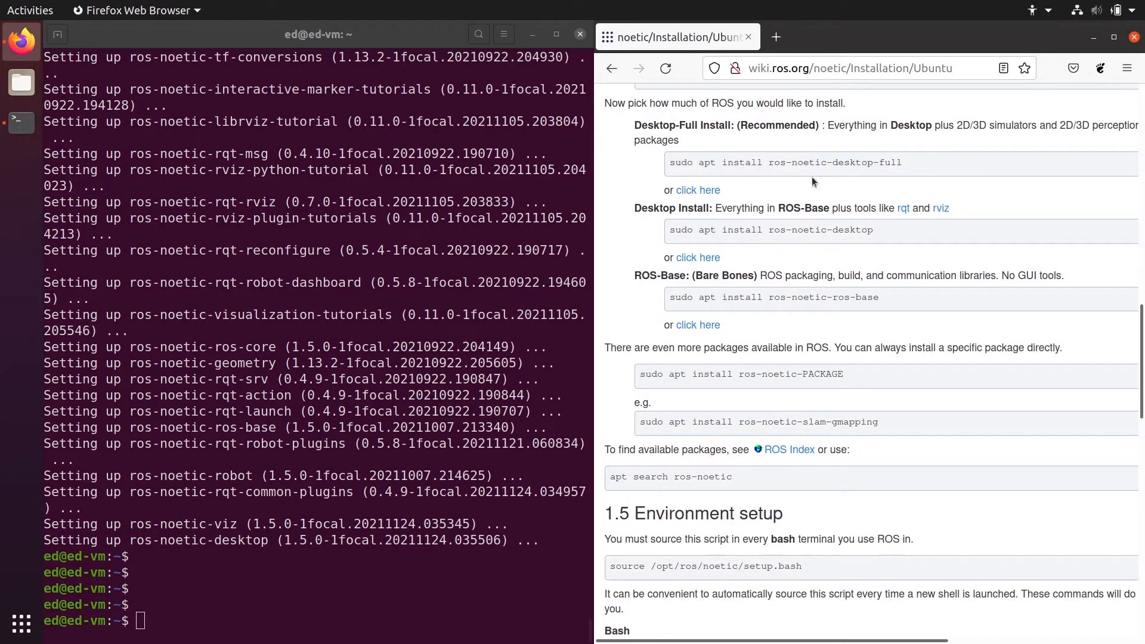
{"action": "mouse_move", "coordinate": [986, 139]}
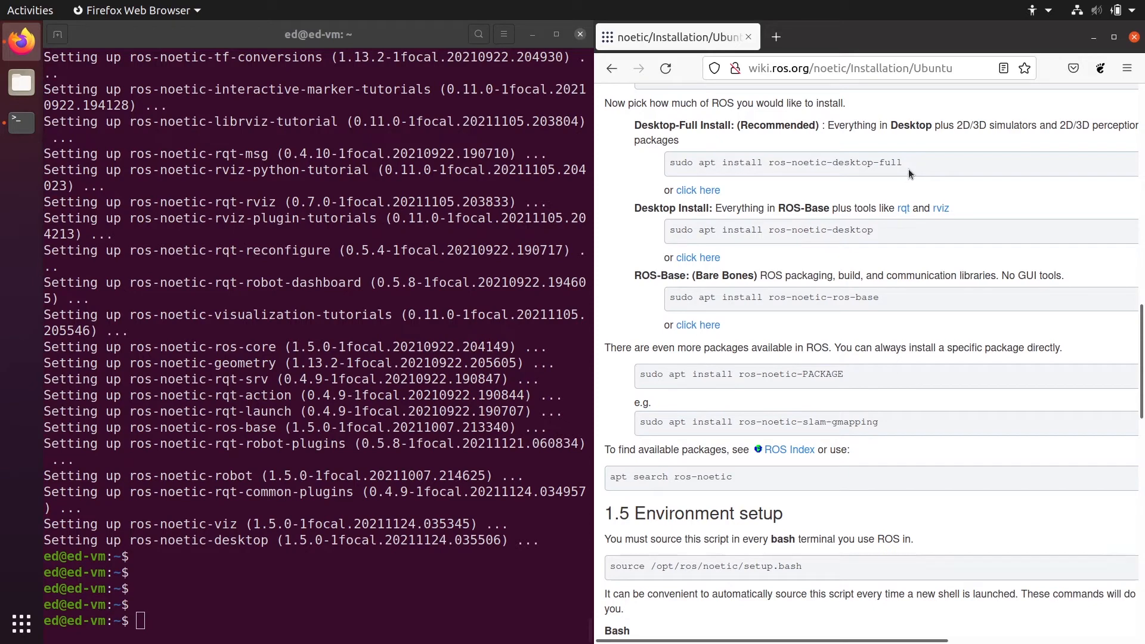
{"action": "scroll", "scroll_direction": "down", "scroll_amount": 3}
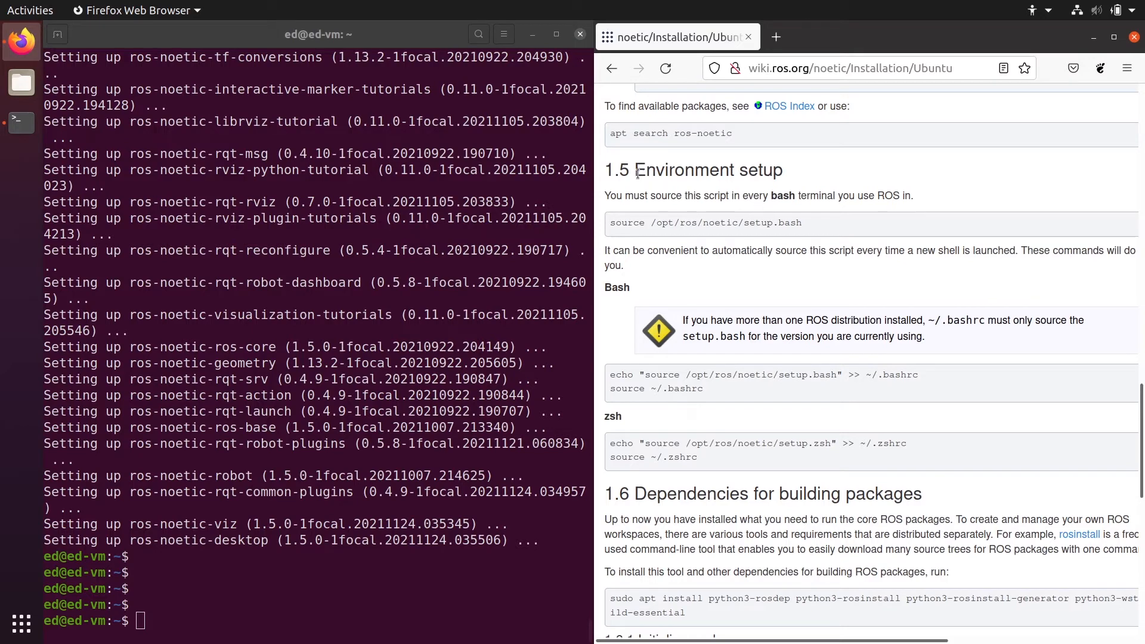
{"action": "mouse_move", "coordinate": [774, 188]}
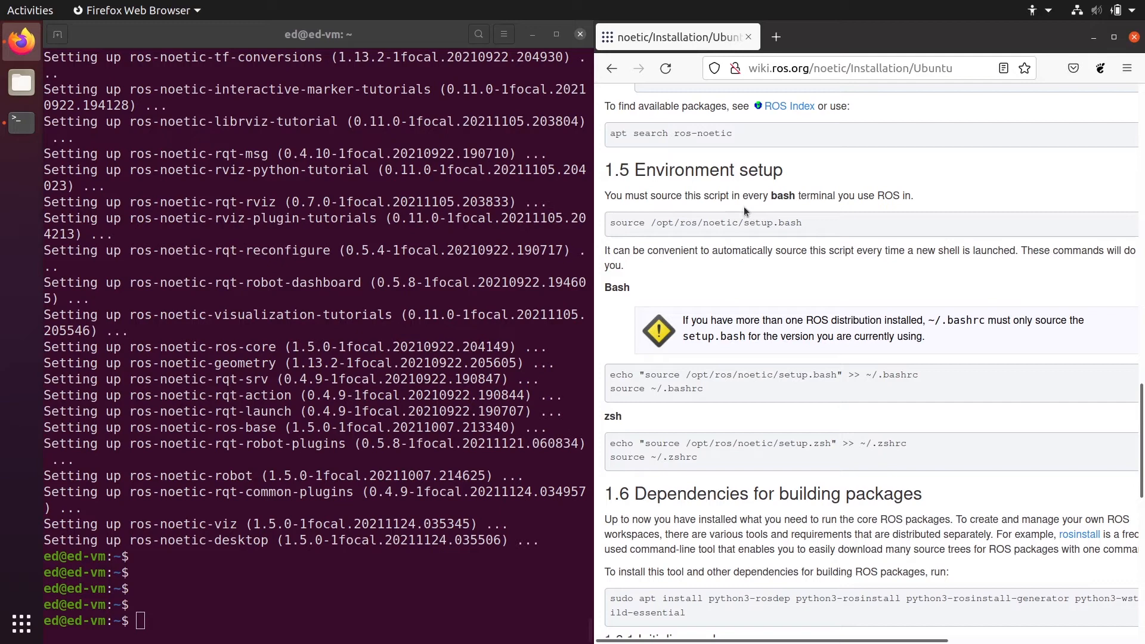
{"action": "mouse_move", "coordinate": [895, 215]}
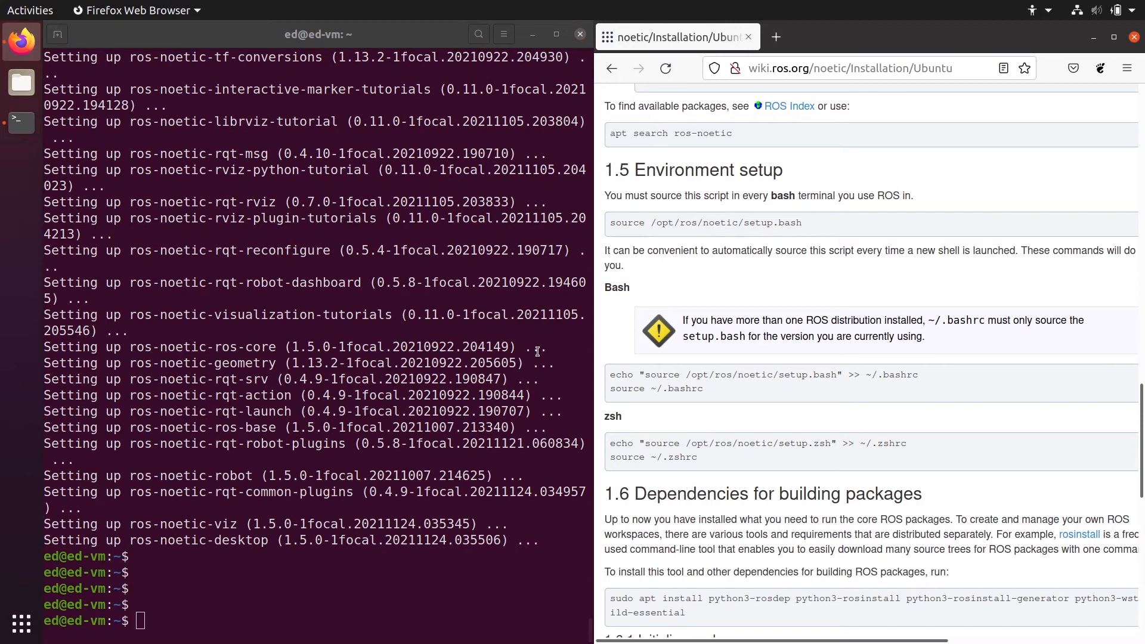
List /opt/ros/noetic, then run source /opt/ros/noetic/setup.bash and cd home.
{"action": "type", "text": "cle"}
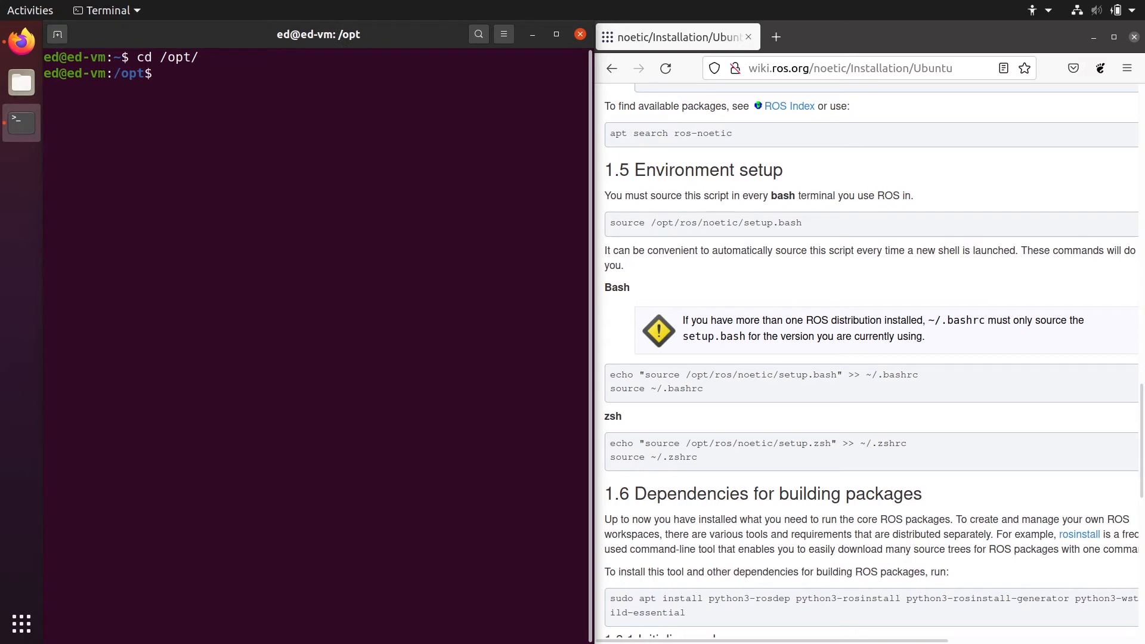
{"action": "type", "text": "cd ros/"}
{"action": "type", "text": "cd noetic/"}
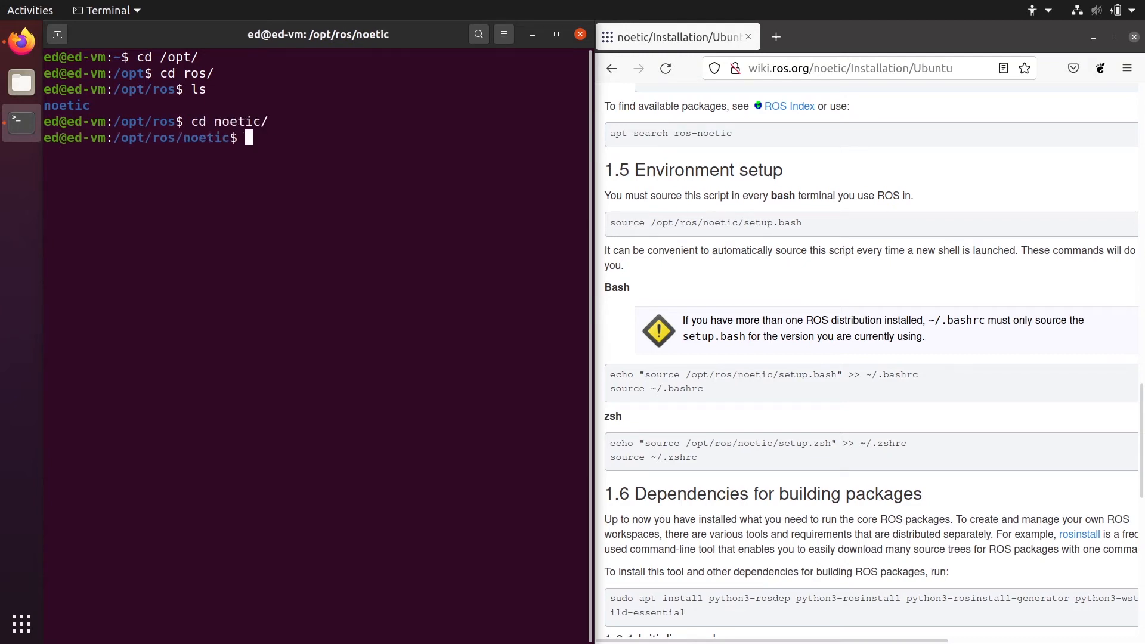
{"action": "type", "text": "ls"}
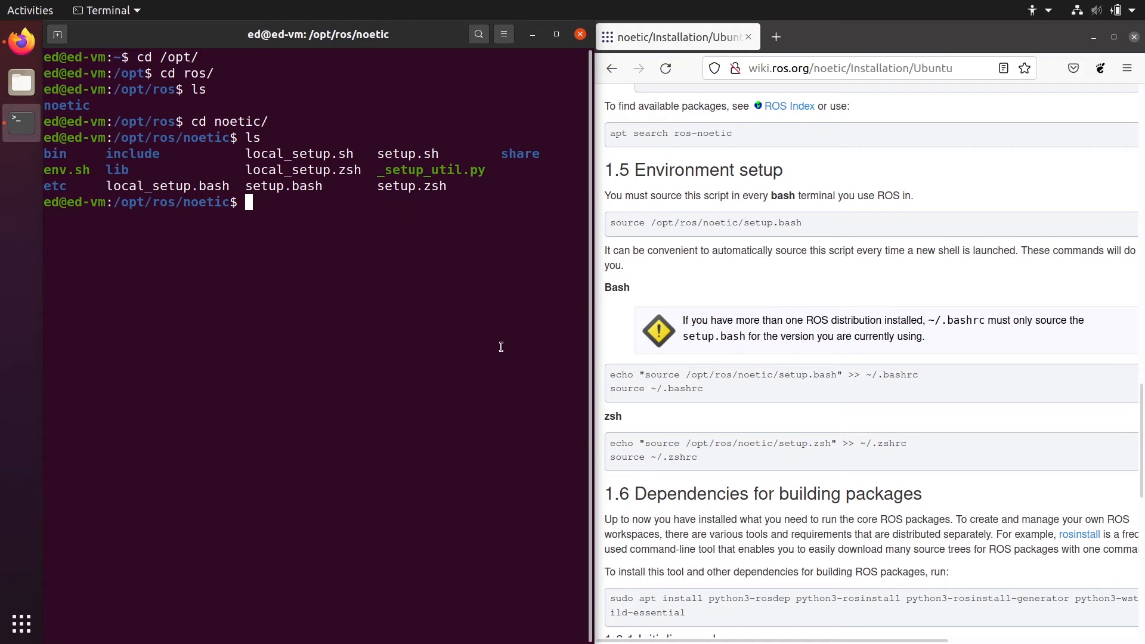
{"action": "double_click", "coordinate": [284, 186]}
{"action": "type", "text": "cd"}
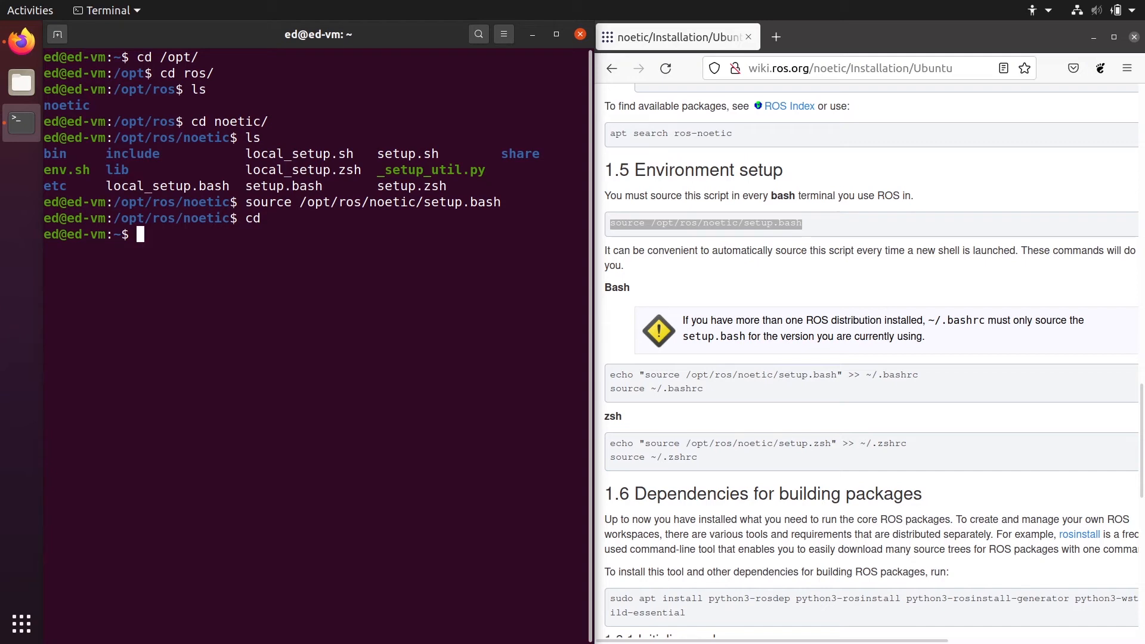
Run roscore until the master and rosout come up, then stop it with Ctrl+C.
{"action": "type", "text": "roscore"}
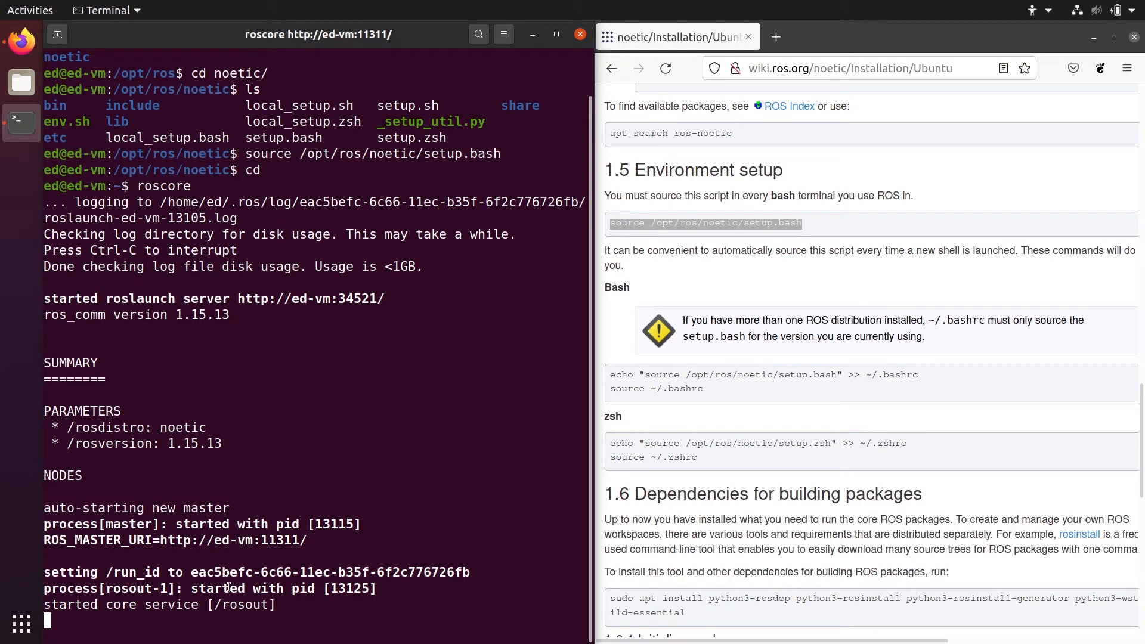
{"action": "mouse_move", "coordinate": [326, 609]}
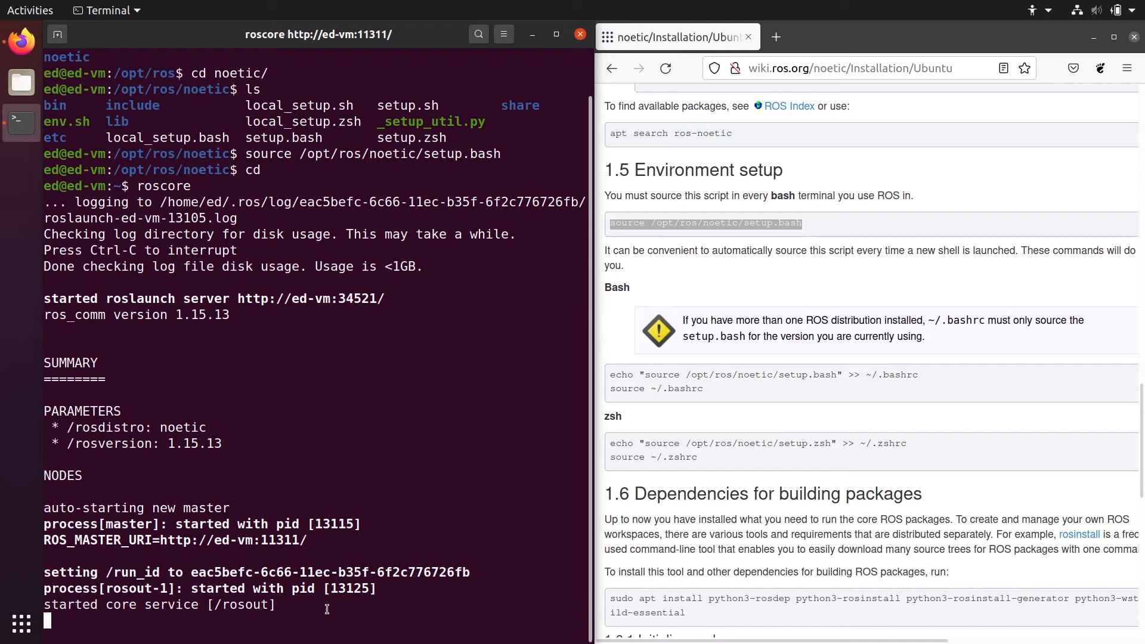
{"action": "key", "text": "ctrl+c"}
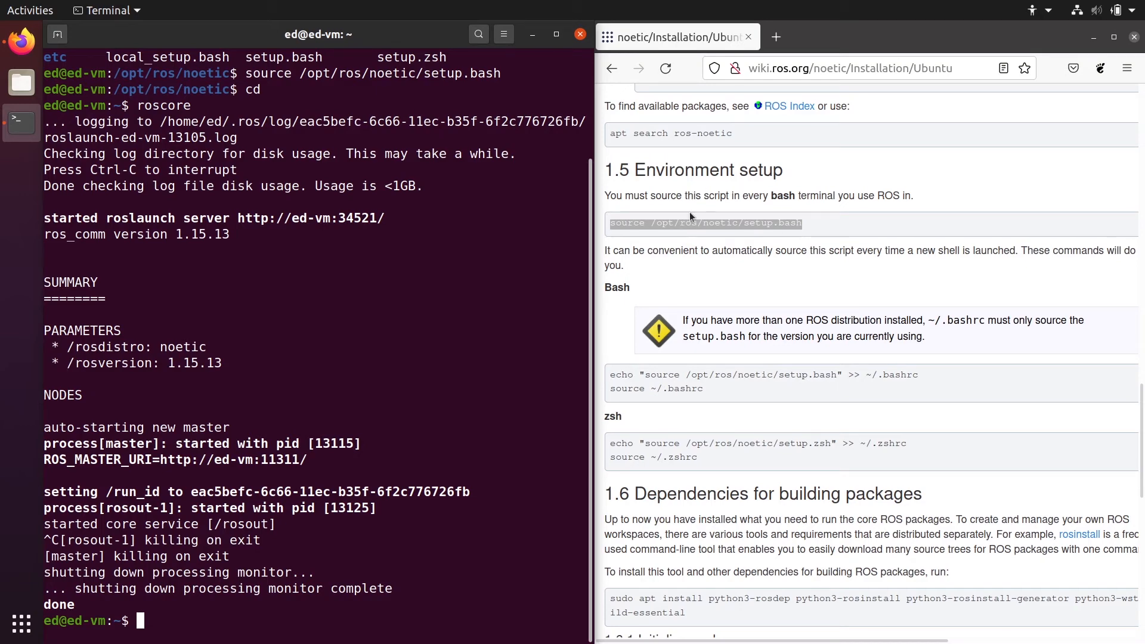
In a second terminal see roscore not found, source setup.bash, then run roscore.
{"action": "right_click", "coordinate": [20, 122]}
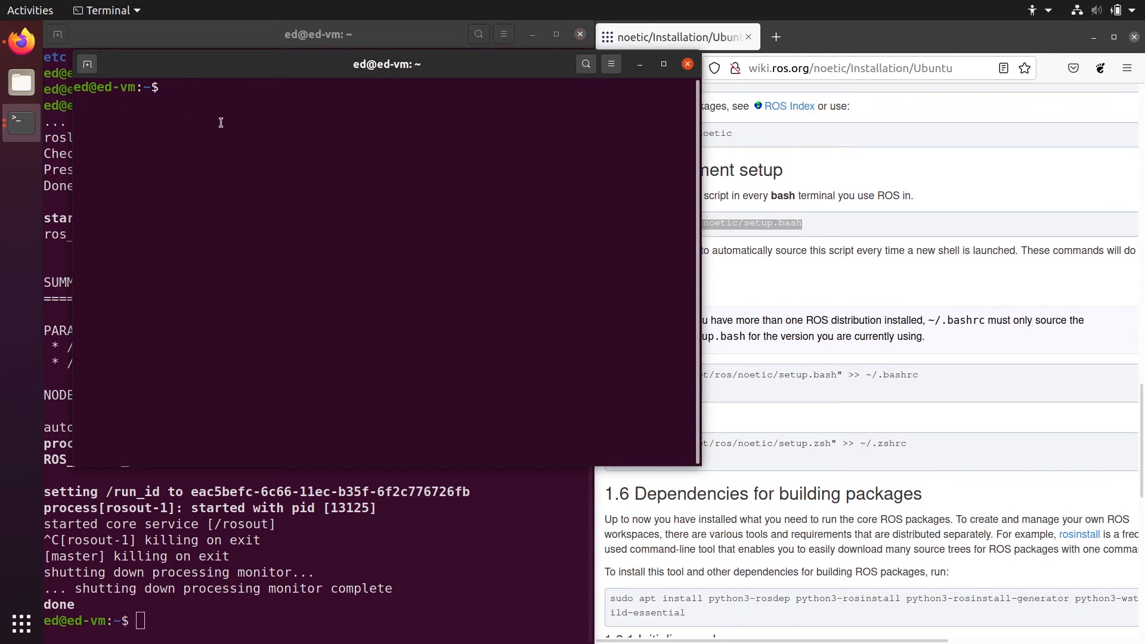
{"action": "type", "text": "roscore"}
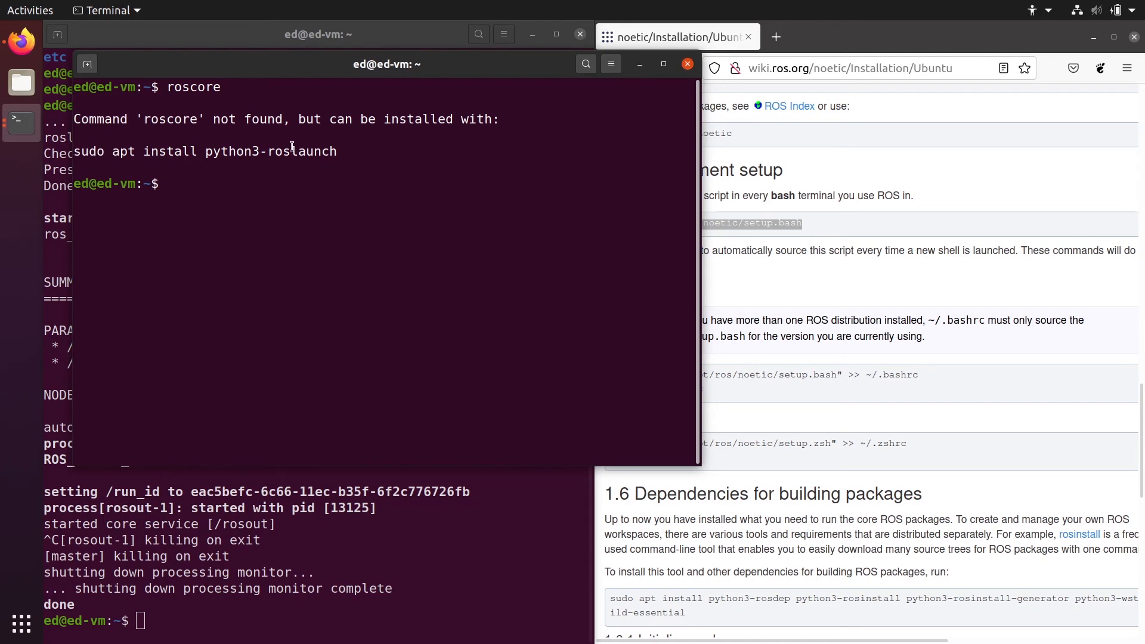
{"action": "mouse_move", "coordinate": [405, 113]}
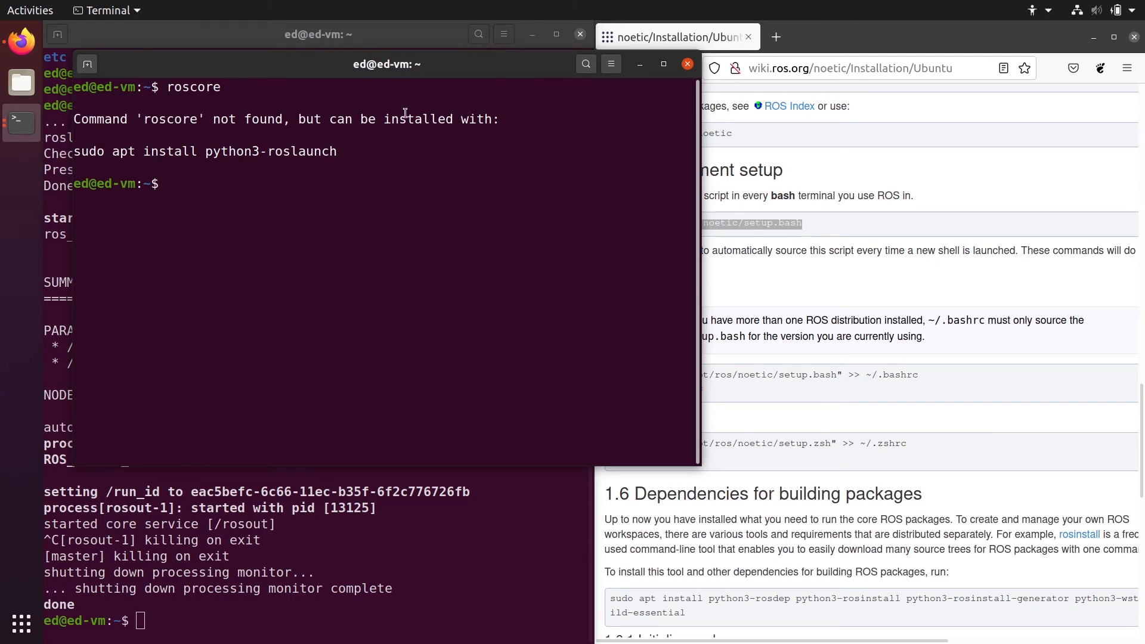
{"action": "double_click", "coordinate": [266, 151]}
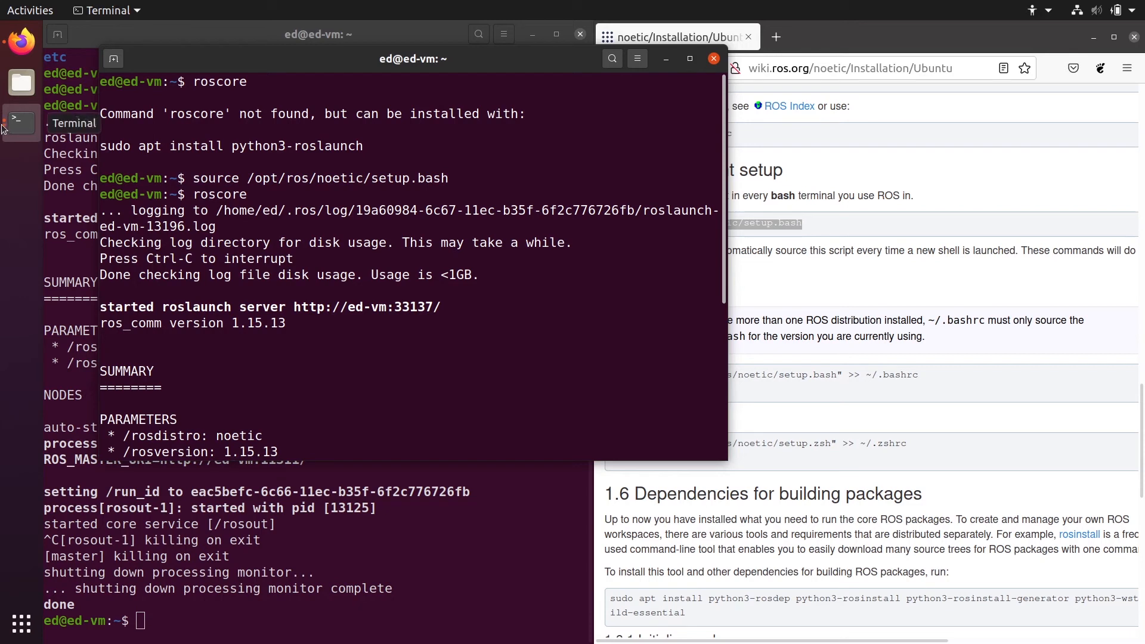
{"action": "mouse_move", "coordinate": [314, 181]}
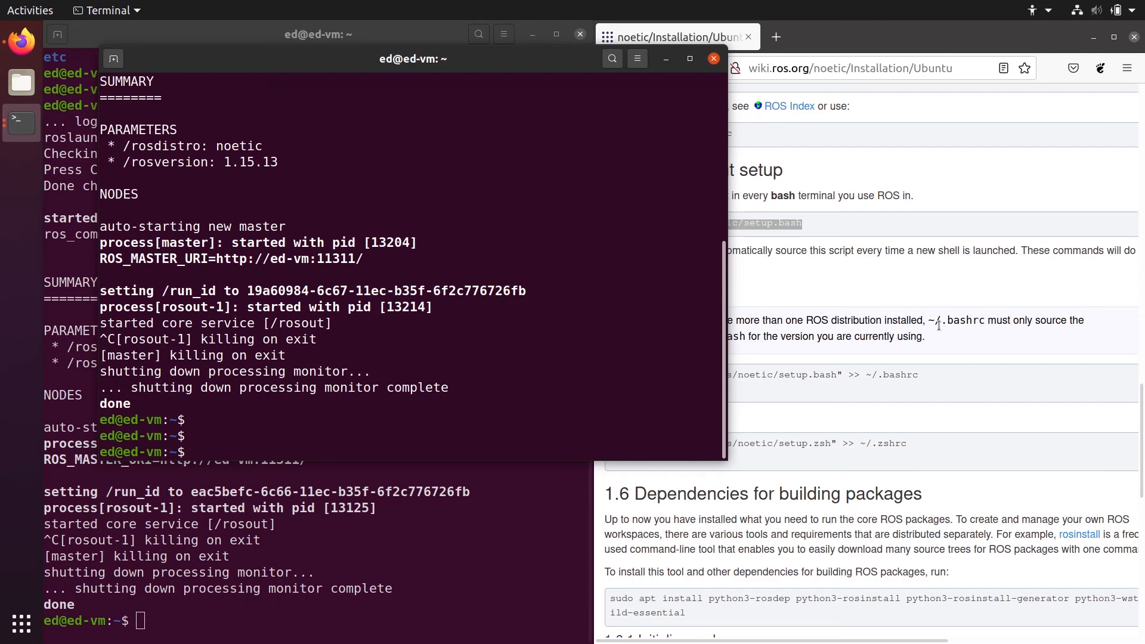
{"action": "mouse_move", "coordinate": [628, 290]}
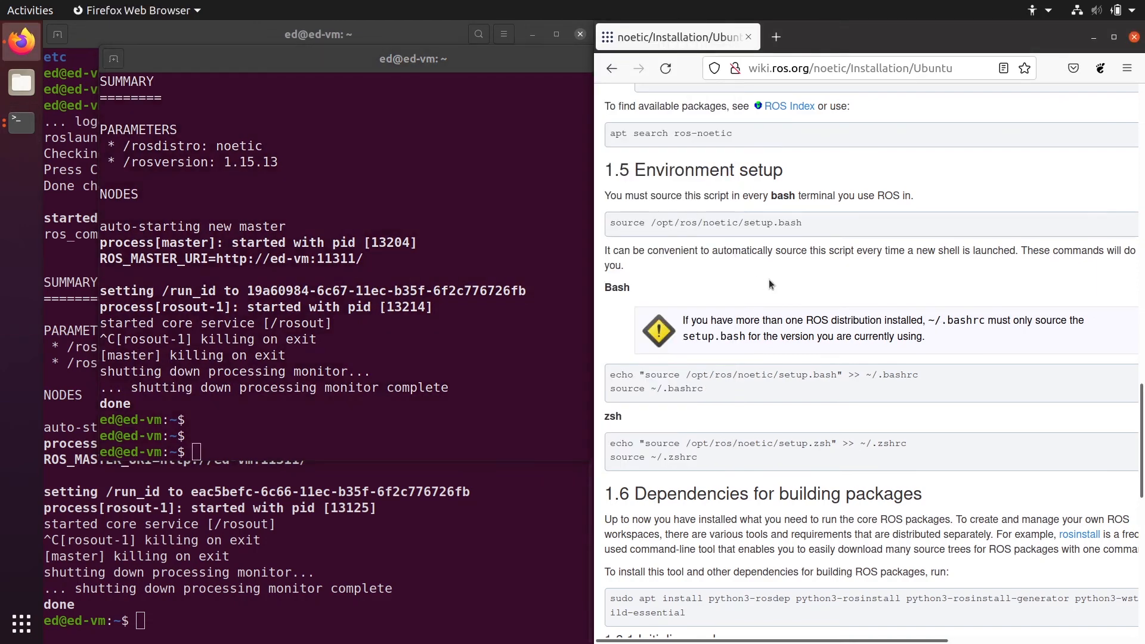
Select and copy the echo "source /opt/ros/noetic/setup.bash" >> ~/.bashrc line.
{"action": "scroll", "scroll_direction": "down", "scroll_amount": 3}
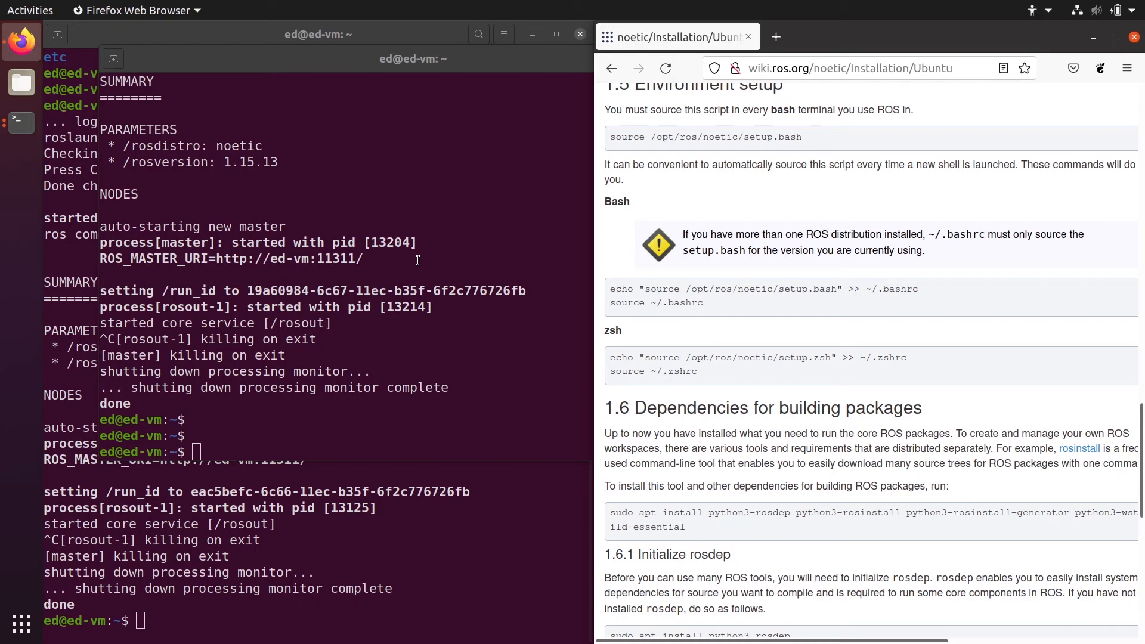
{"action": "mouse_move", "coordinate": [744, 321]}
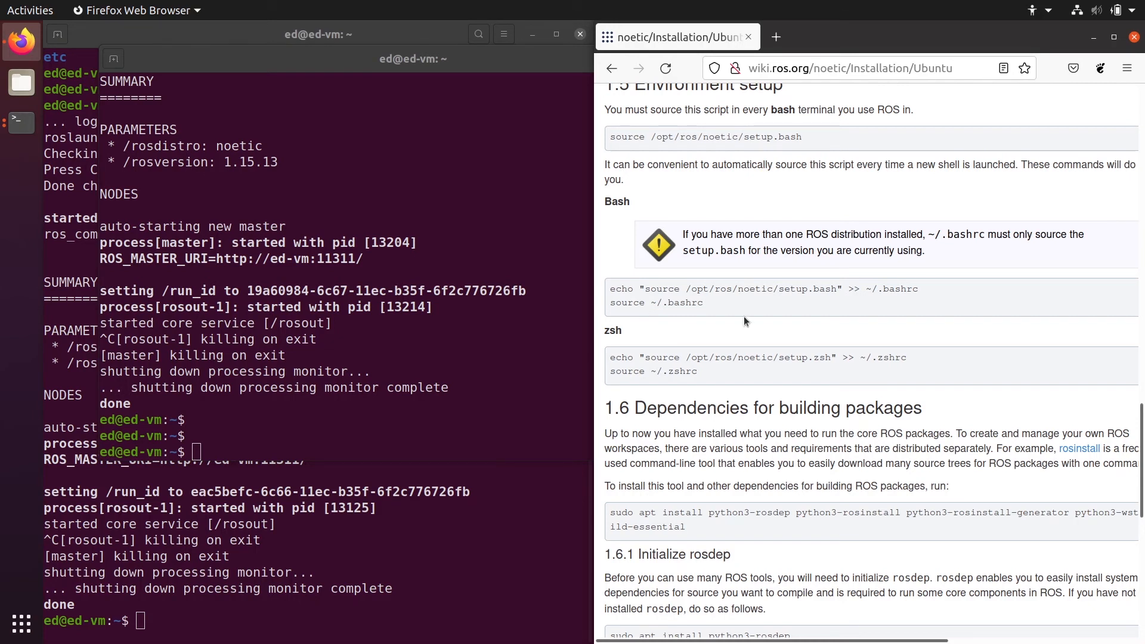
{"action": "mouse_move", "coordinate": [941, 291]}
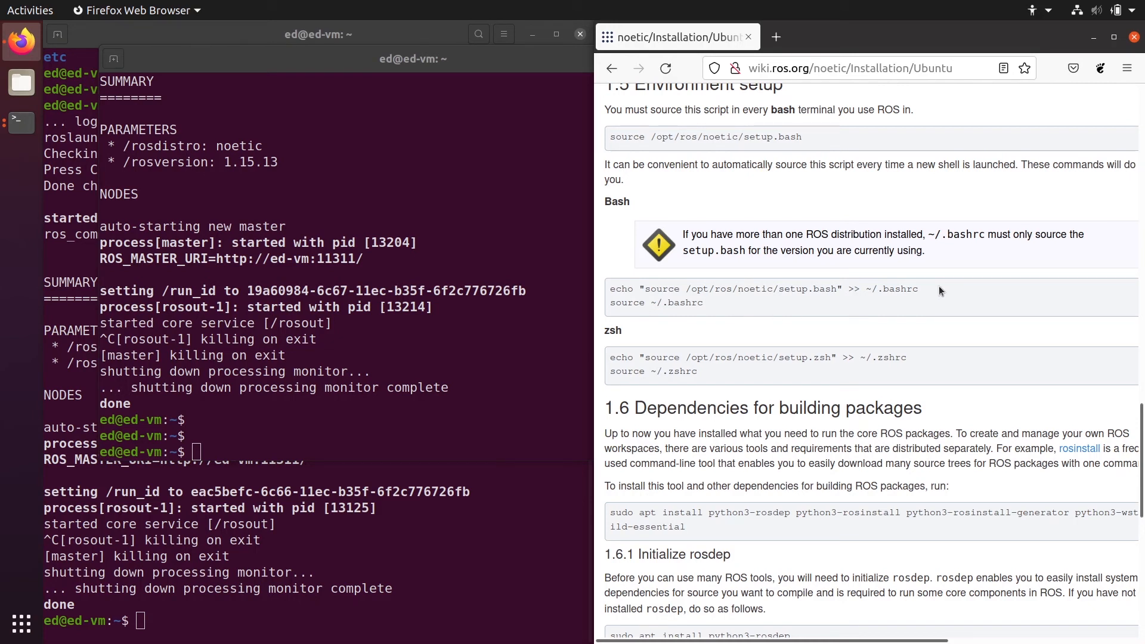
{"action": "triple_click", "coordinate": [762, 288]}
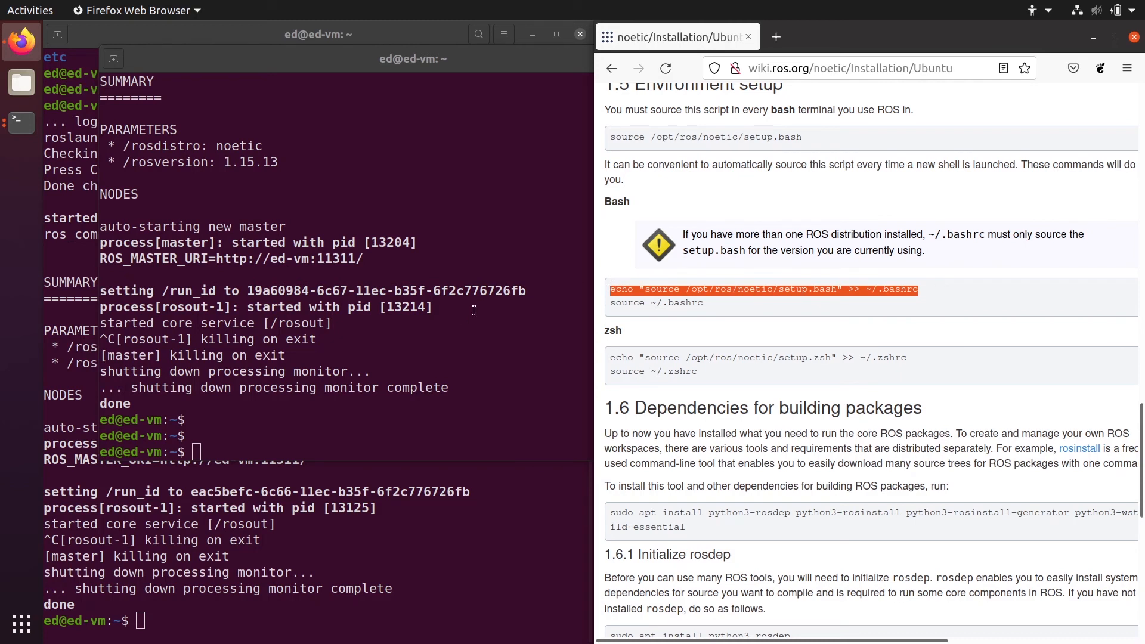
{"action": "mouse_move", "coordinate": [477, 368]}
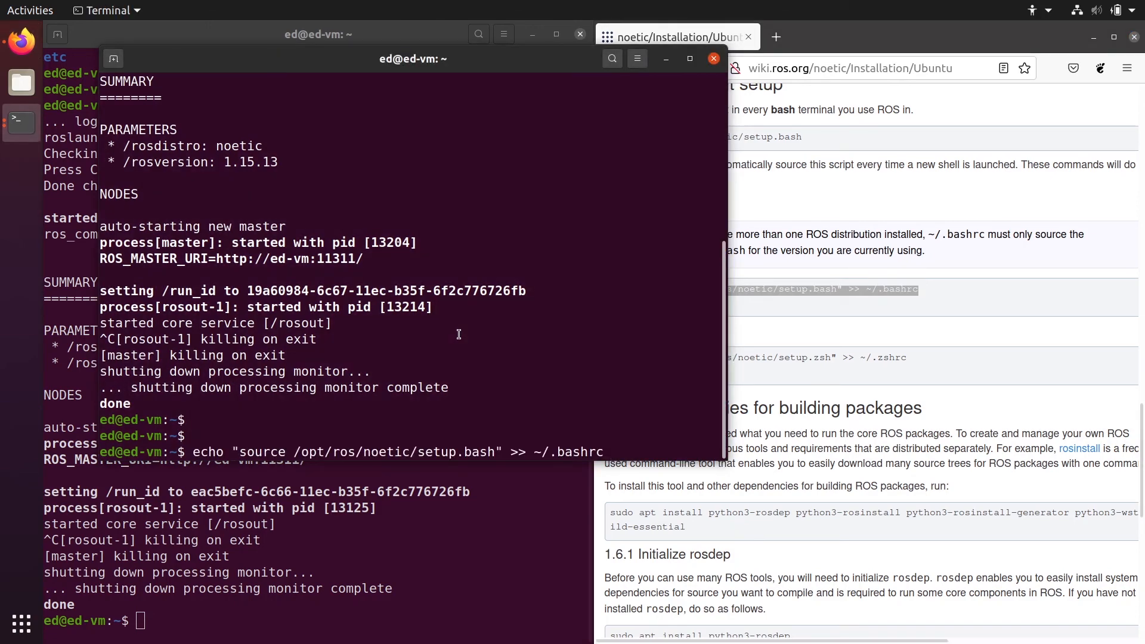
Run the echo command, then gedit ~/.bashrc to view the appended source line.
{"action": "scroll", "scroll_direction": "down", "scroll_amount": 3}
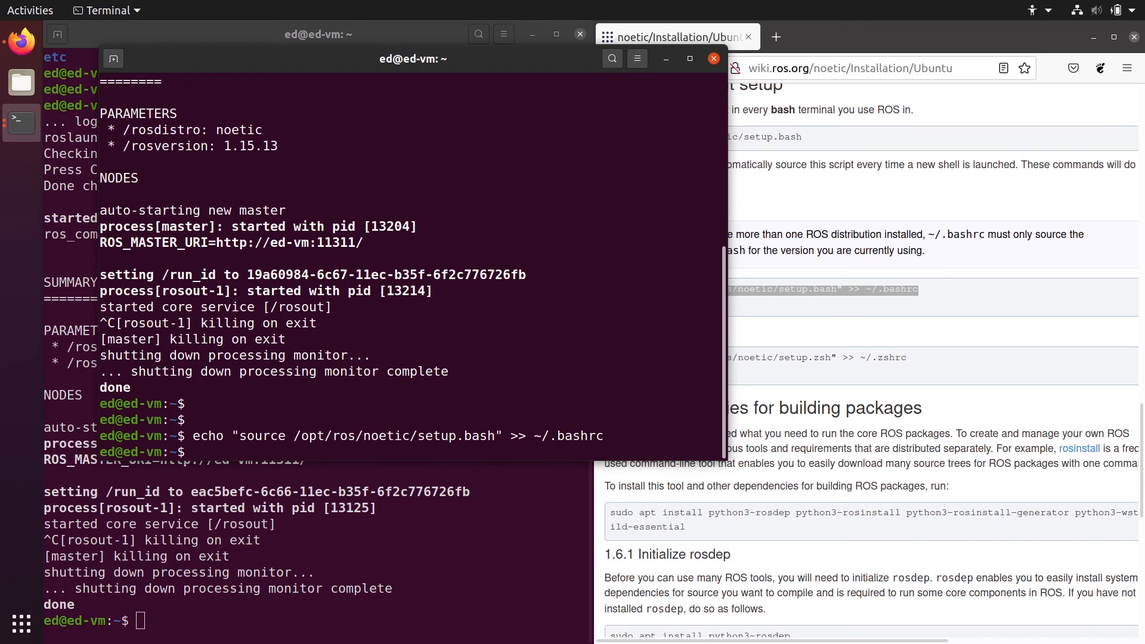
{"action": "type", "text": "ge"}
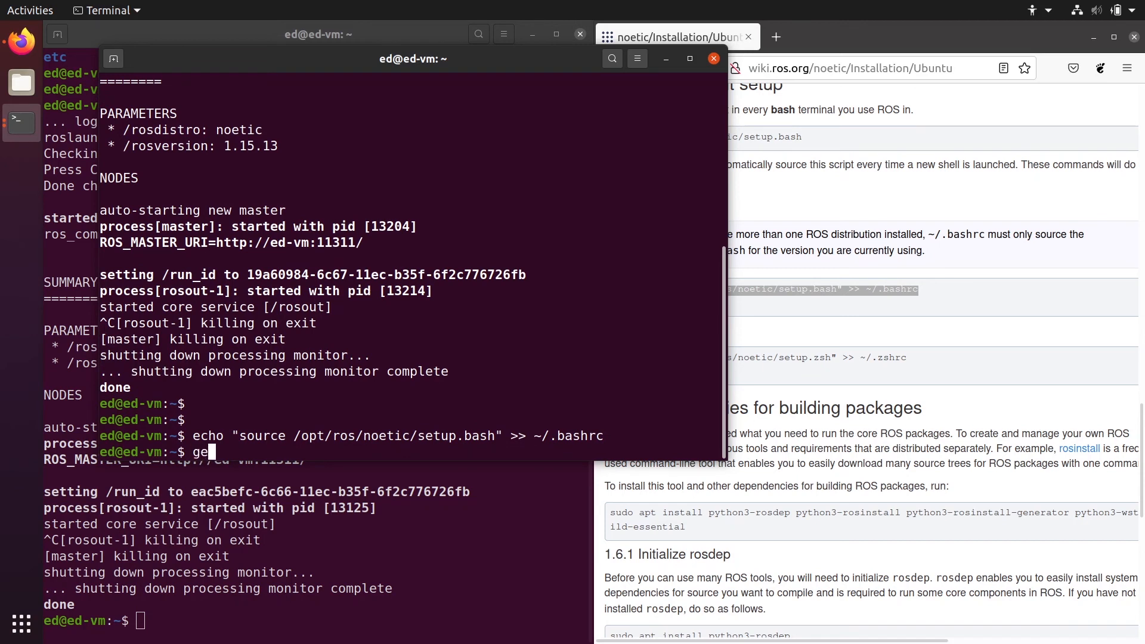
{"action": "type", "text": "dit"}
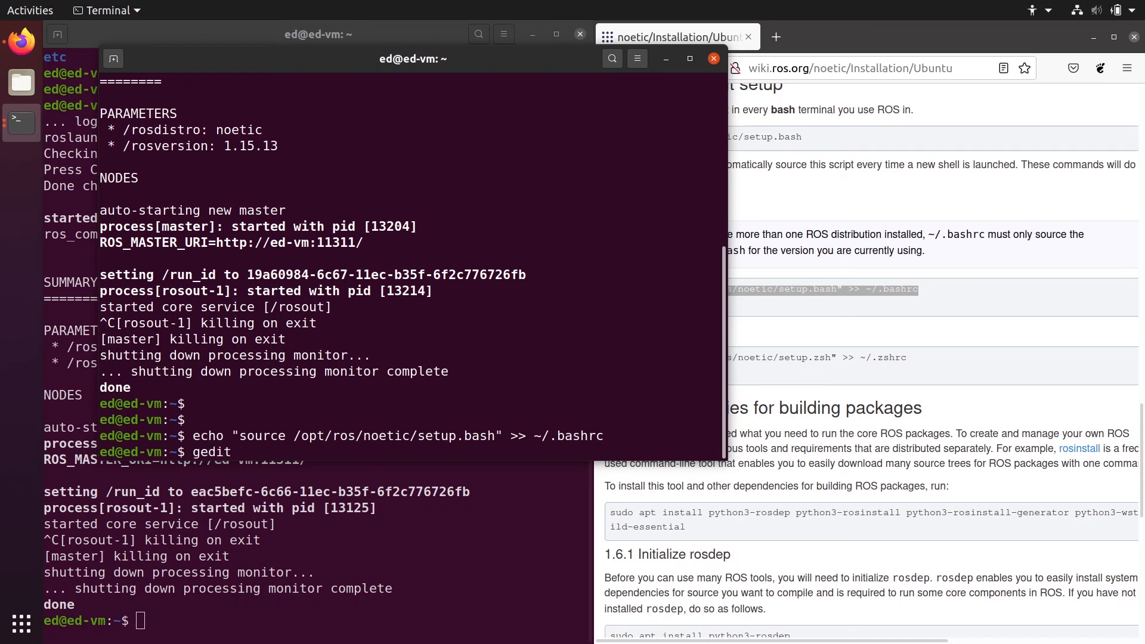
{"action": "type", "text": "~/.bas"}
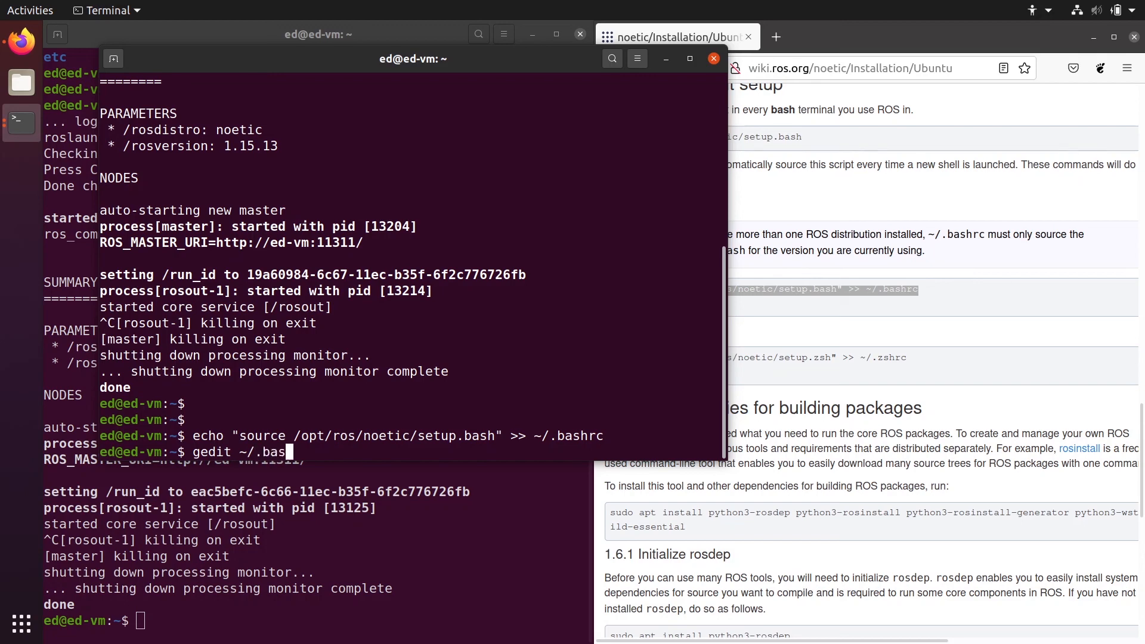
{"action": "key", "text": "Return"}
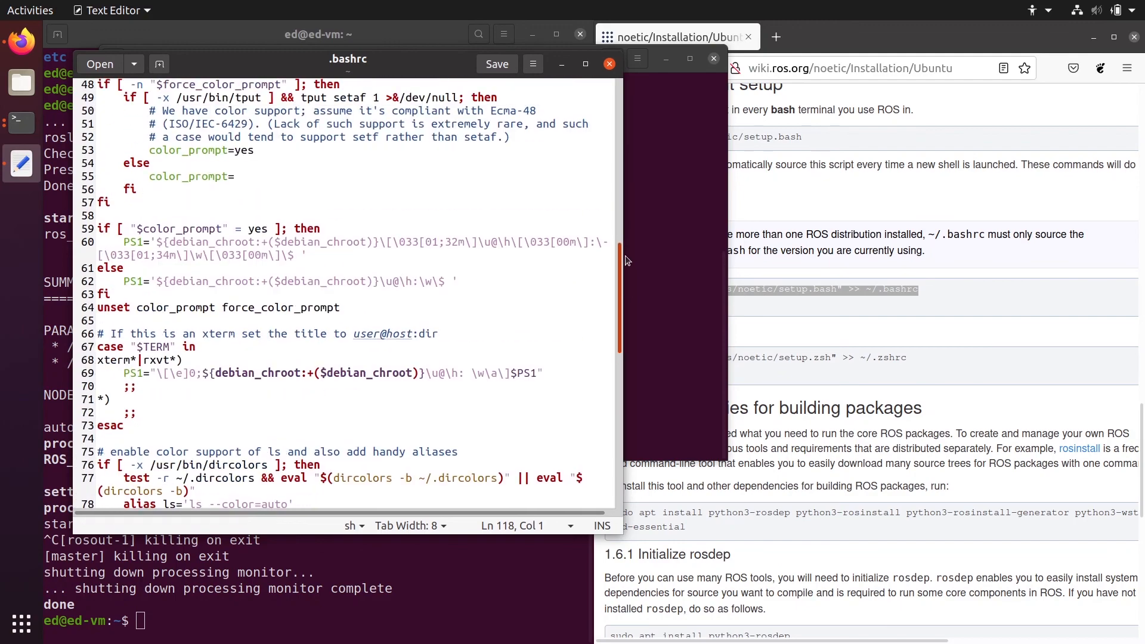
Scroll through ~/.bashrc to check the added setup.bash source line.
{"action": "scroll", "scroll_direction": "down", "scroll_amount": 3}
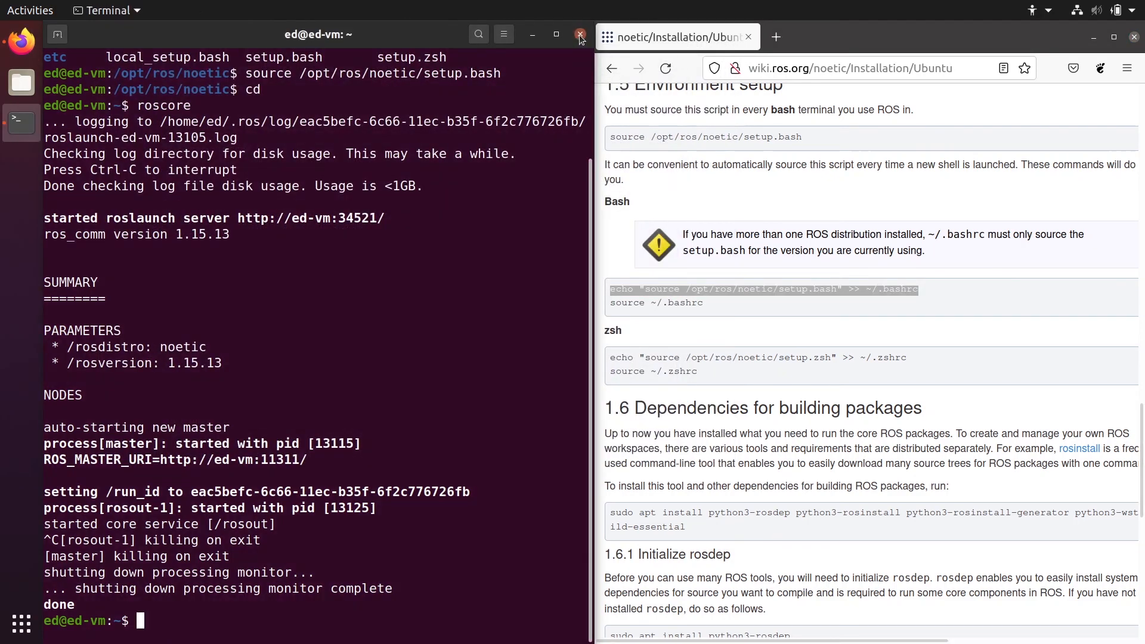
Close the old terminal so roscore can be run from a fresh terminal window.
{"action": "left_click", "coordinate": [580, 34]}
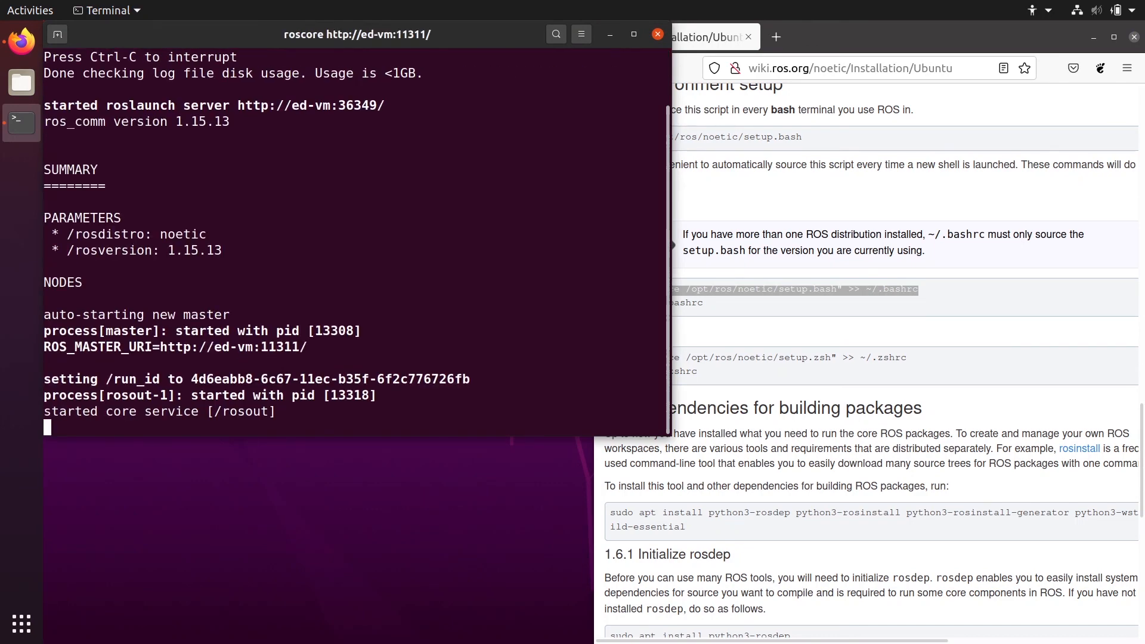
{"action": "mouse_move", "coordinate": [843, 289]}
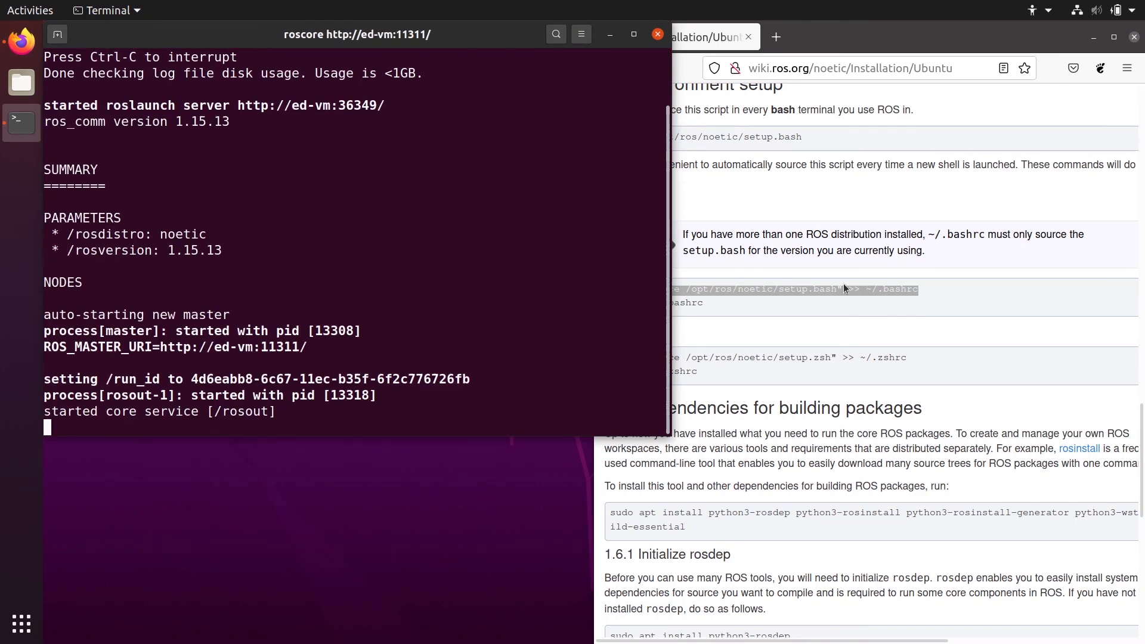